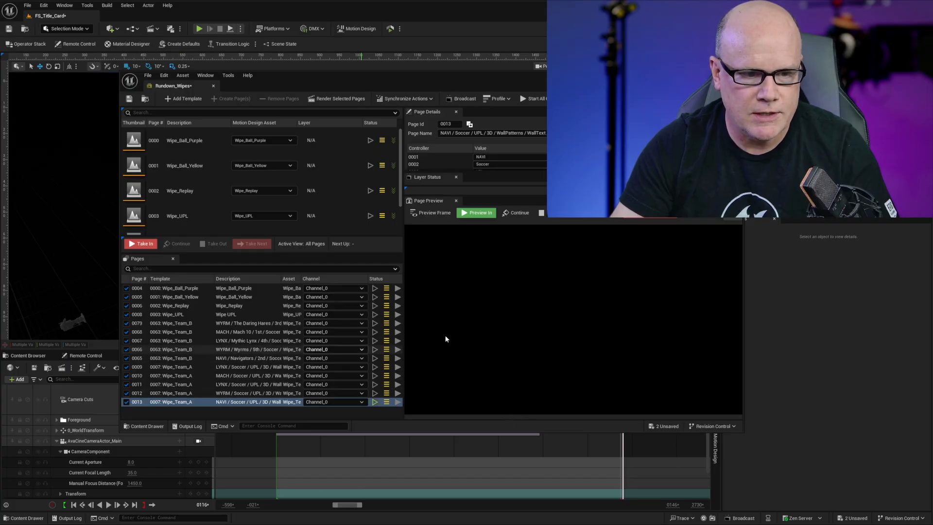
Step: Open page 0013's Wipe_Team_A level and scrub the sequence to the Daring Hares crest
left_click(173, 367)
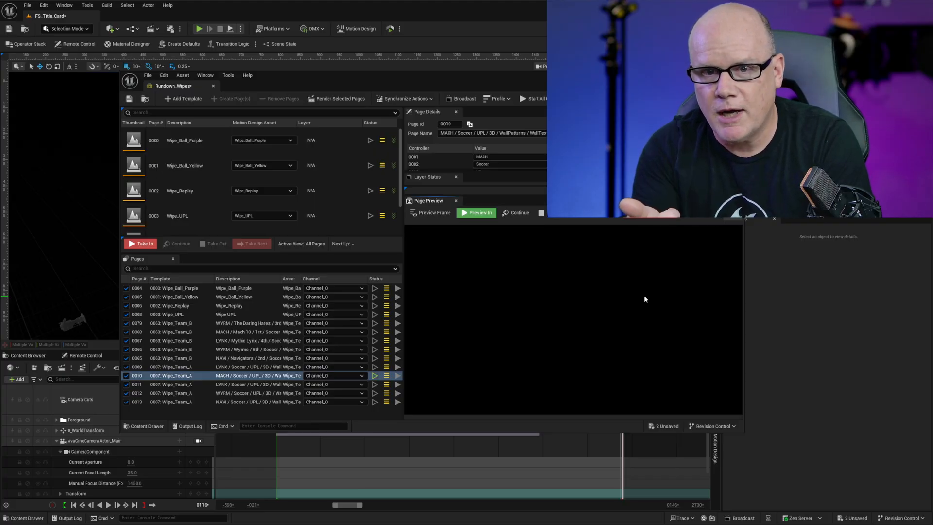
left_click(171, 384)
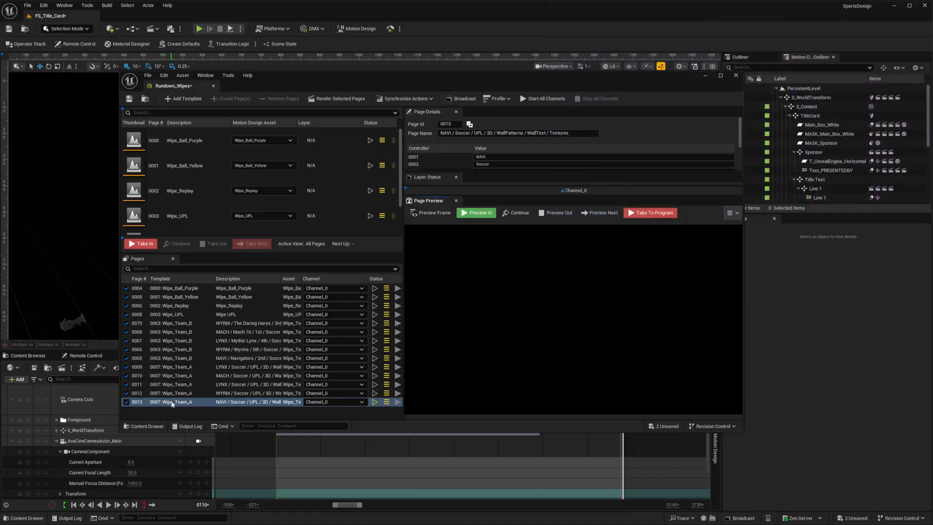
right_click(170, 402)
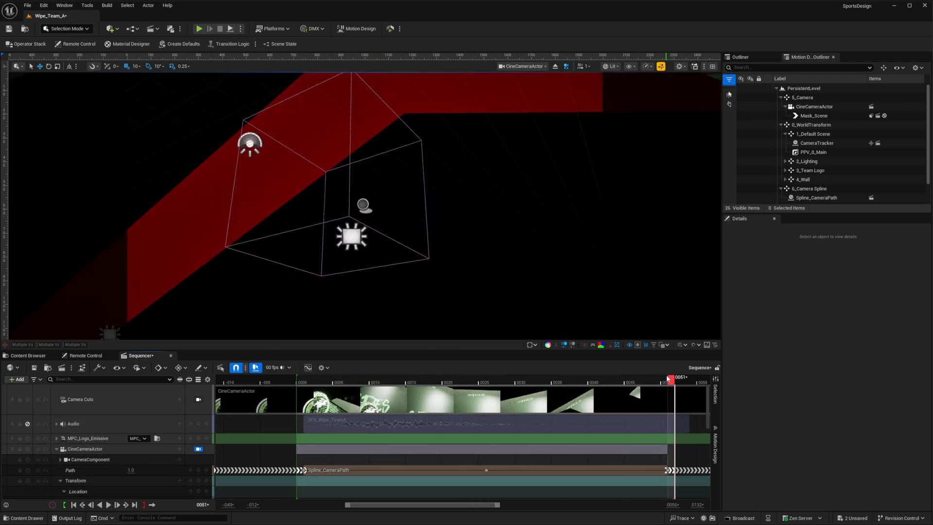
left_click(503, 378)
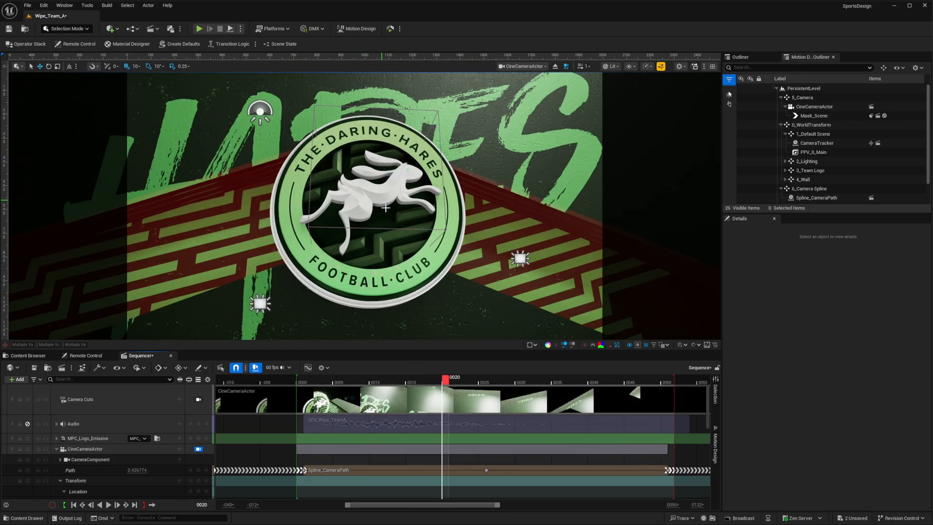
mouse_move(426, 219)
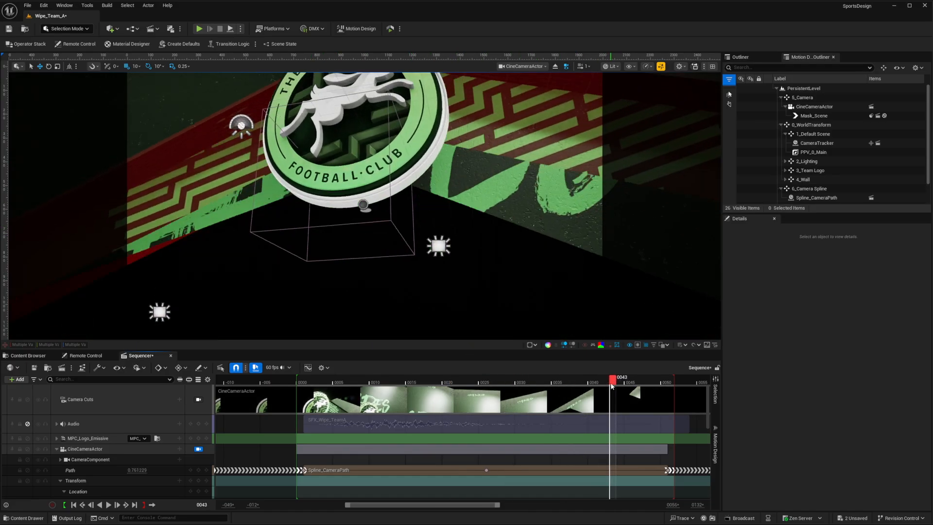
left_click_drag(612, 382, 473, 382)
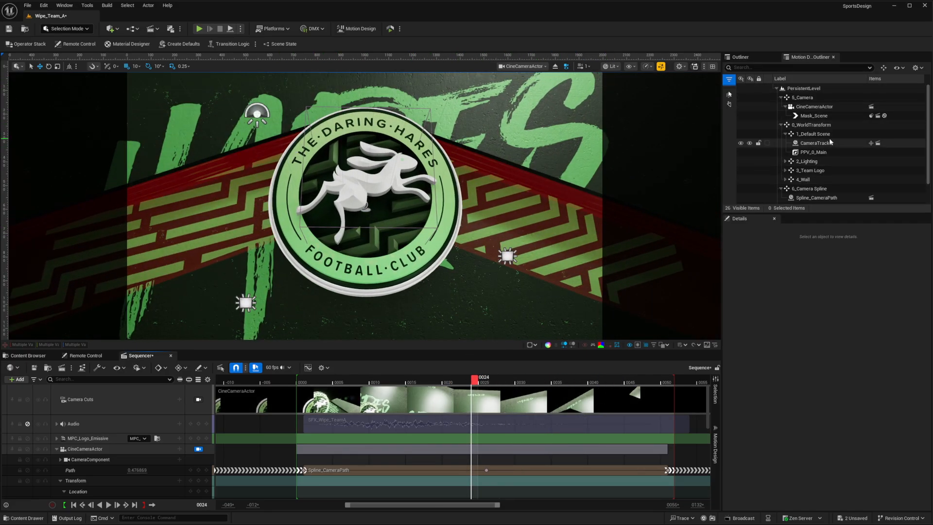
Step: Select SM_Team_Logo to show its HARE mesh and Hares materials, scrubbing to frame 32
scroll("down", 3)
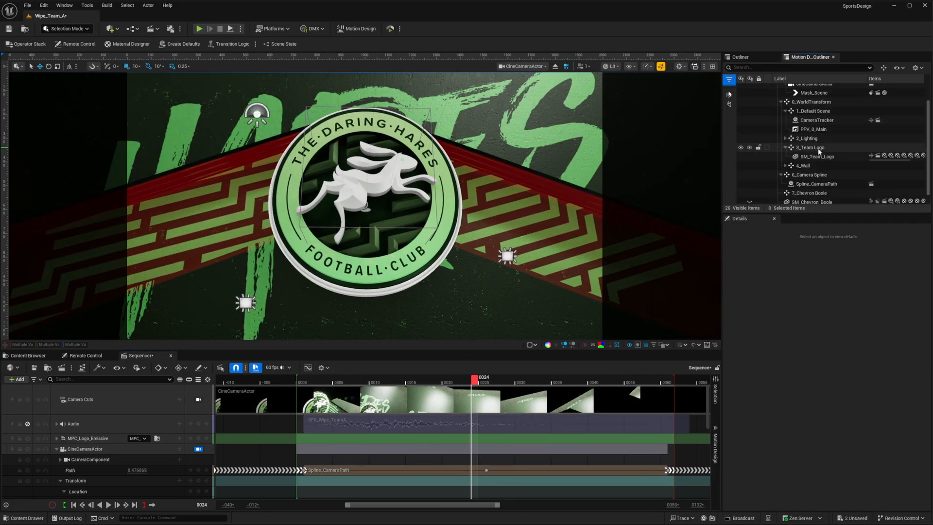
left_click(817, 156)
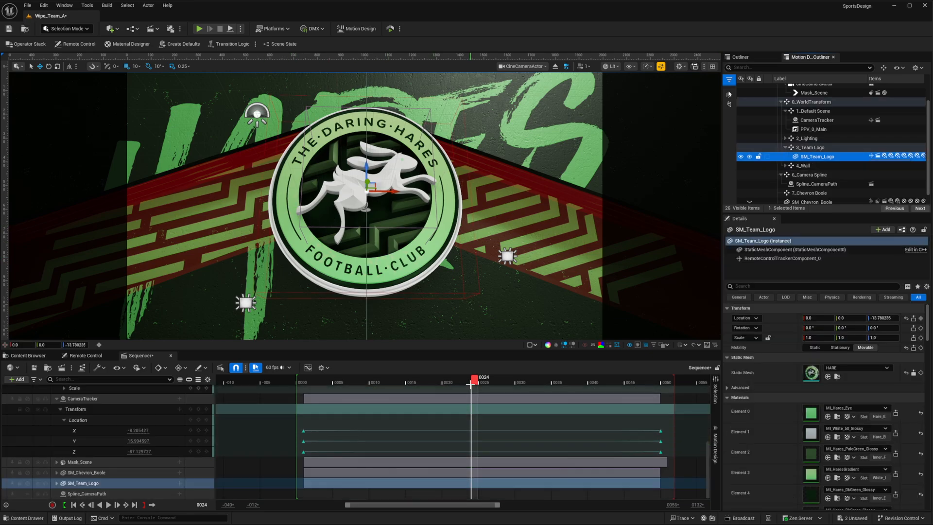
left_click_drag(472, 385, 528, 391)
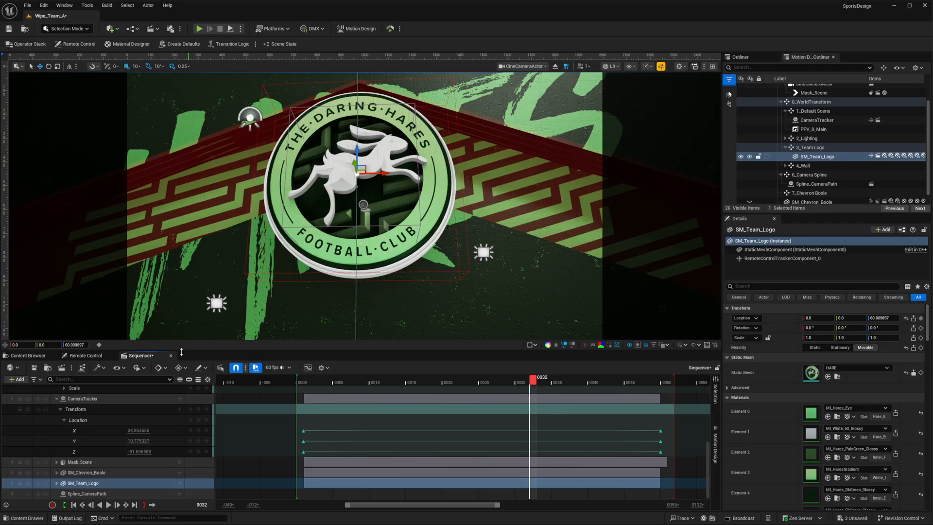
Step: Enter NAVI as controller 0001's Input in the Remote Control preset
left_click(83, 355)
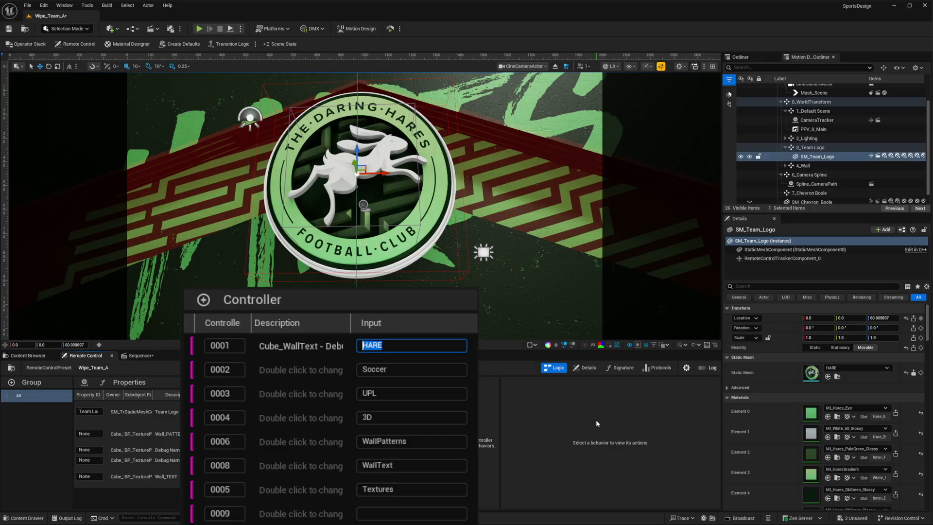
type("NAVI")
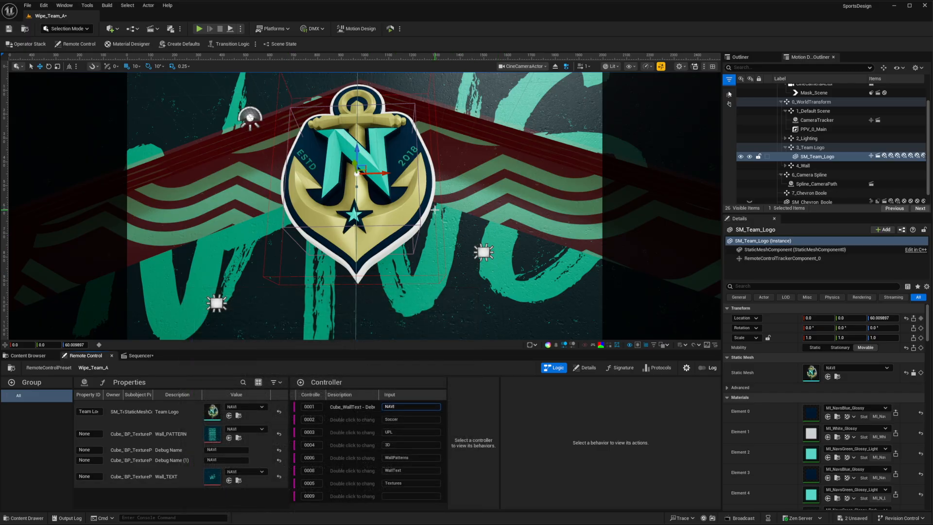
mouse_move(403, 232)
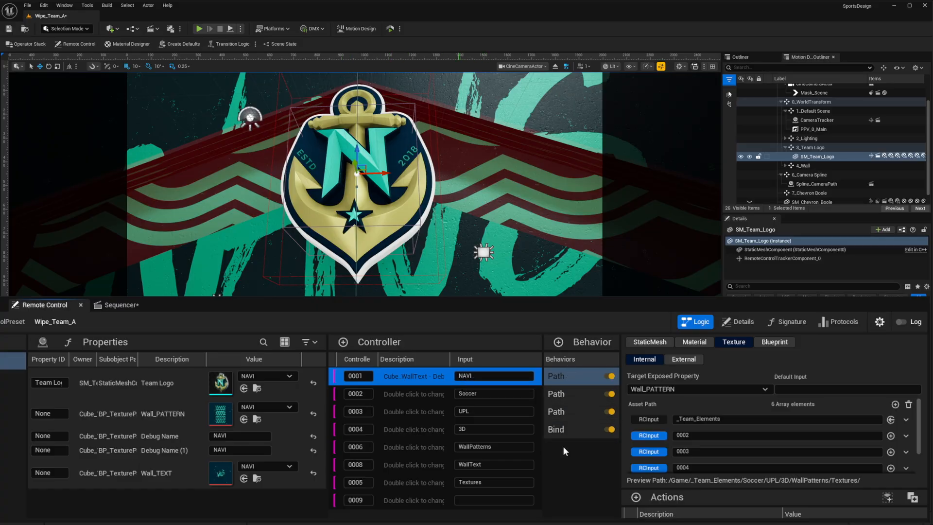
Step: Inspect controller 0001's Bind behaviour, its NAVI Debug Name, and the Wall_TEXT property
left_click(580, 430)
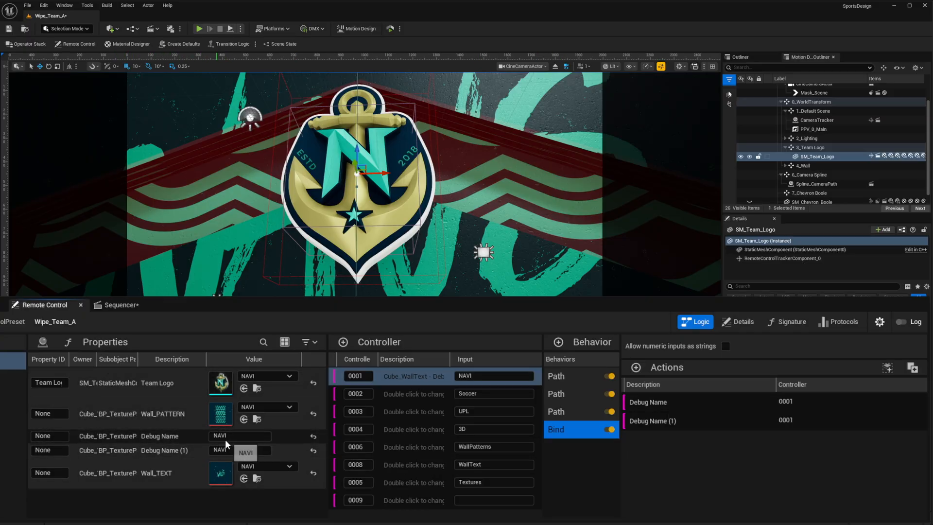
left_click(493, 376)
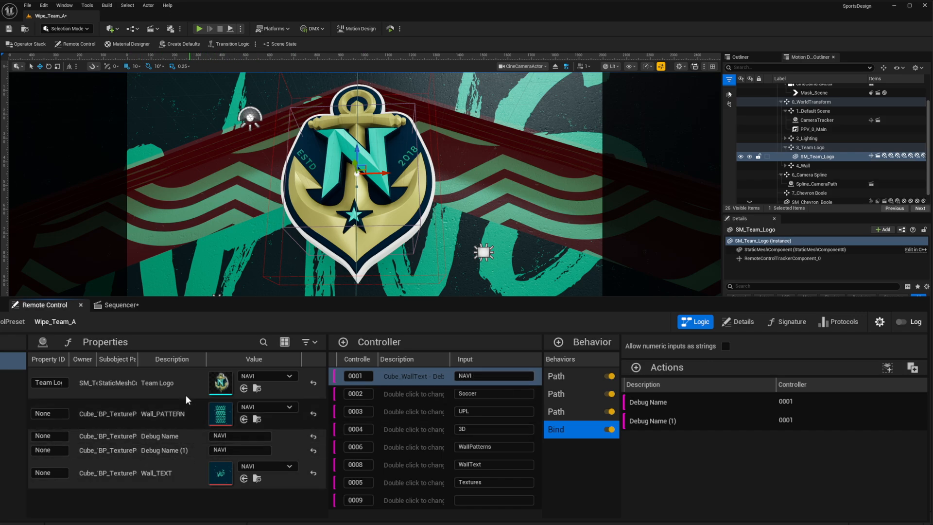
mouse_move(151, 418)
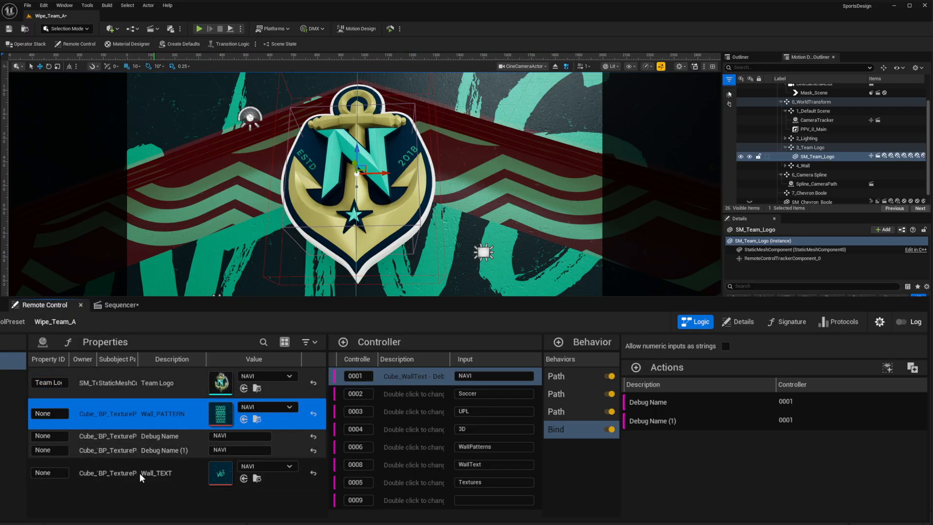
left_click(156, 473)
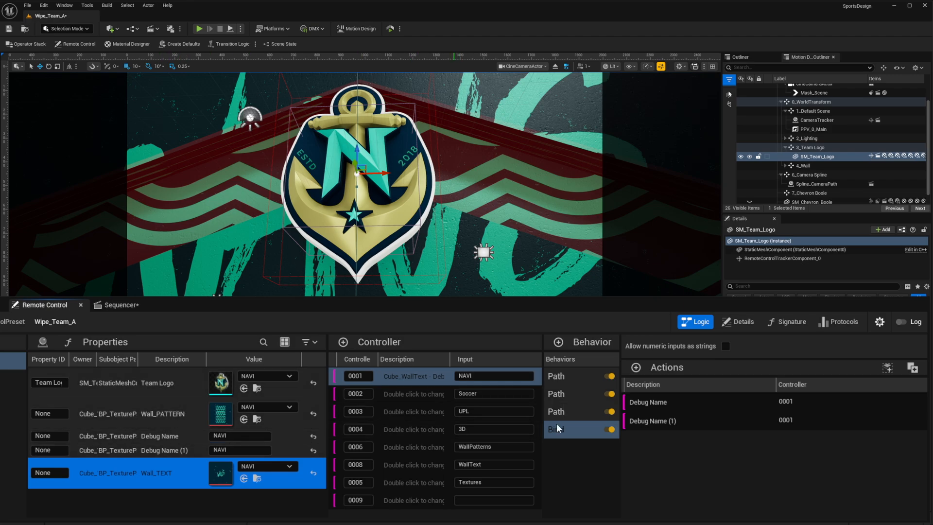
Step: Open controller 0001's first Path behaviour and check that it targets Wall_PATTERN
left_click(556, 376)
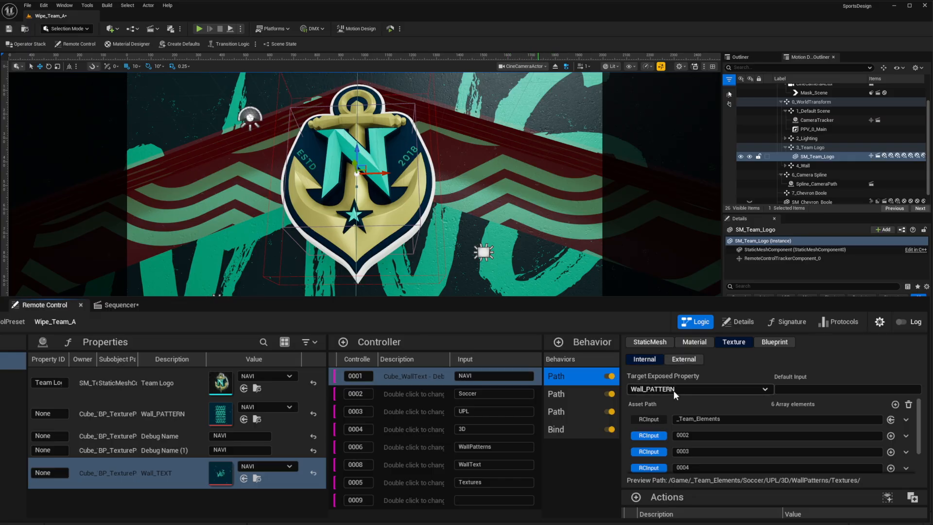
left_click(160, 413)
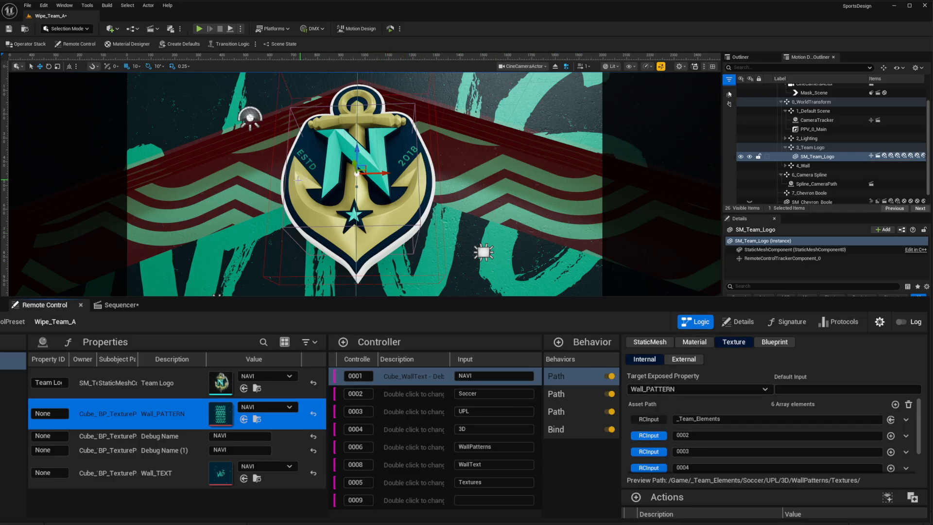
mouse_move(558, 279)
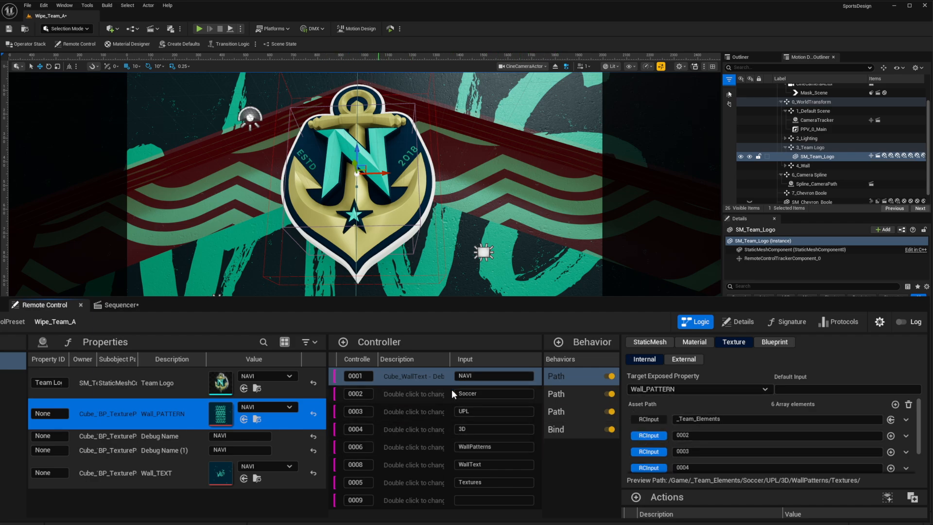
mouse_move(660, 433)
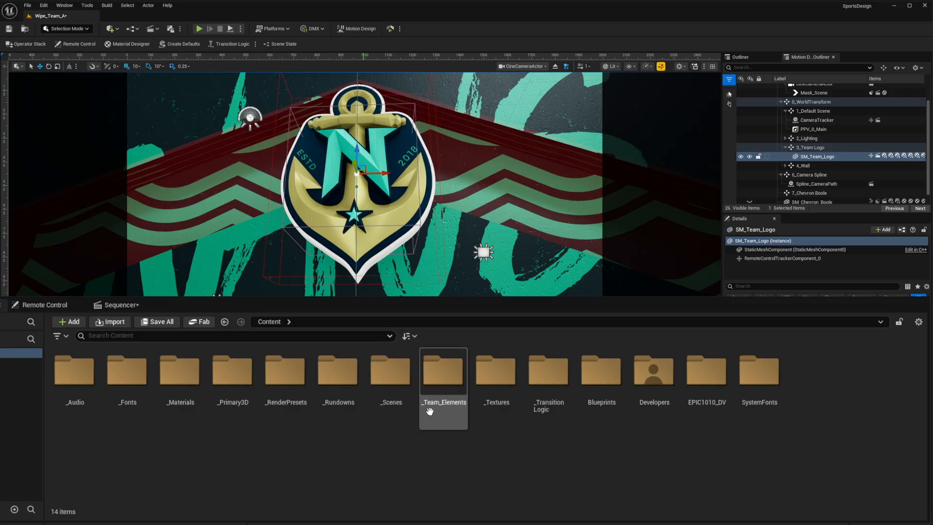
mouse_move(443, 372)
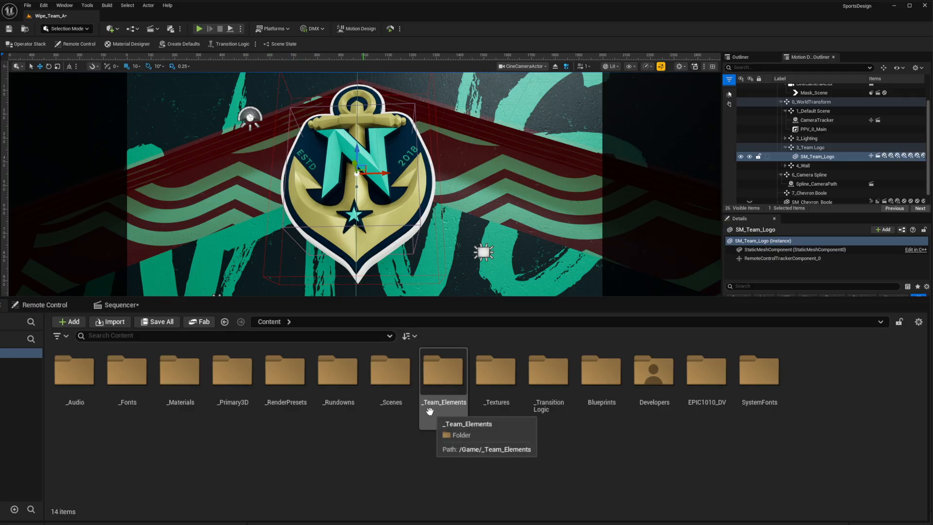
Step: Enter the _Team_Elements folder in the Content Browser with the folder tree shown
left_click(44, 305)
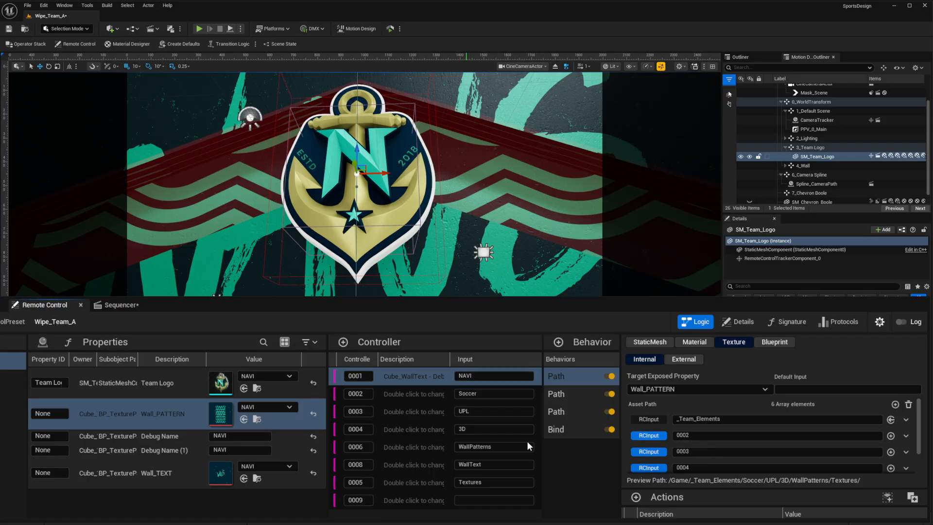
left_click(493, 393)
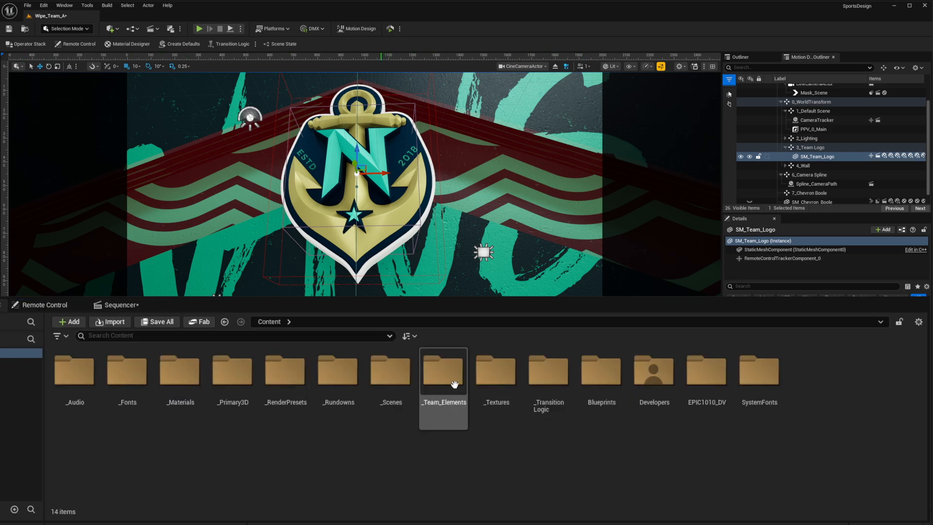
double_click(443, 371)
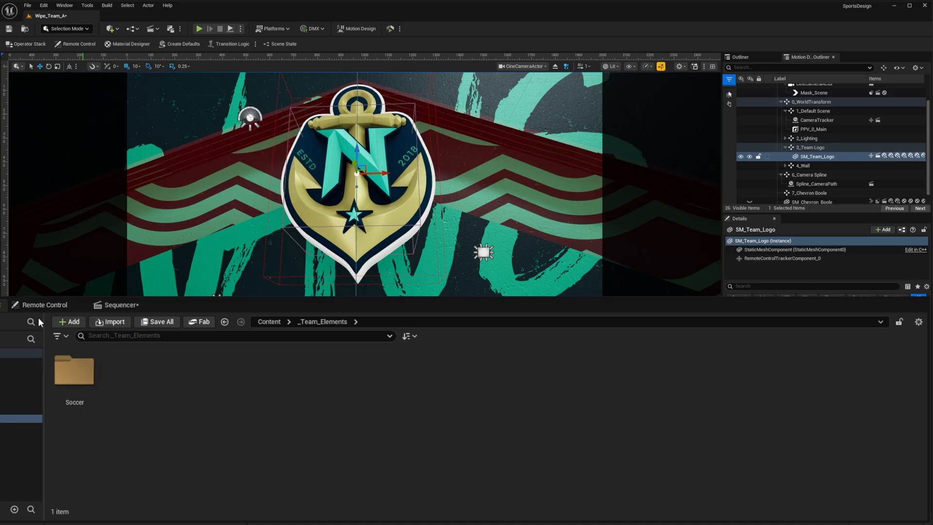
left_click(44, 305)
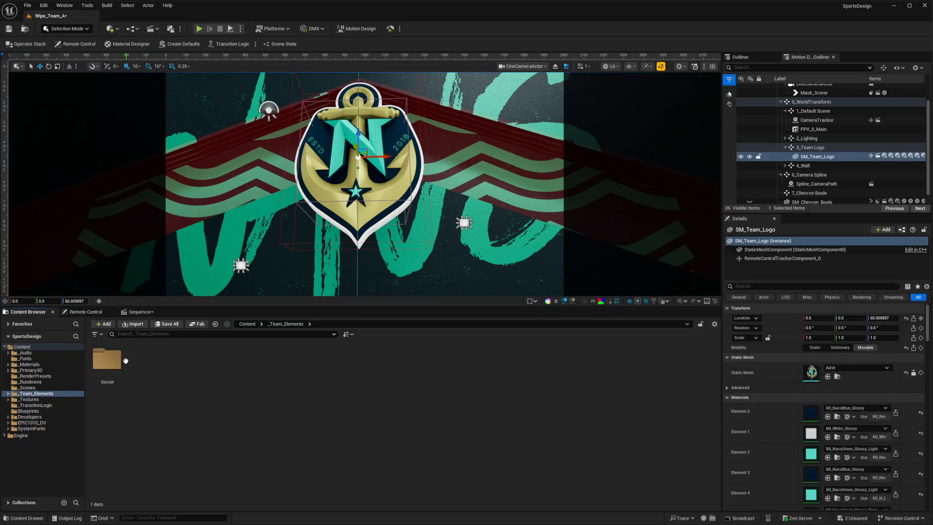
Step: Browse from the Soccer folder to the HARE, LYNX, MACH, NAVI and WYRM wall pattern textures
double_click(108, 358)
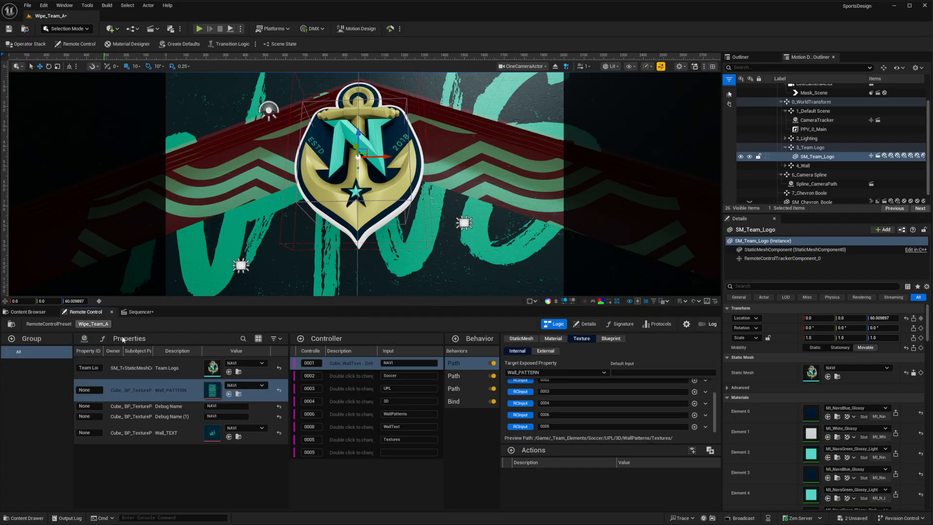
left_click(28, 311)
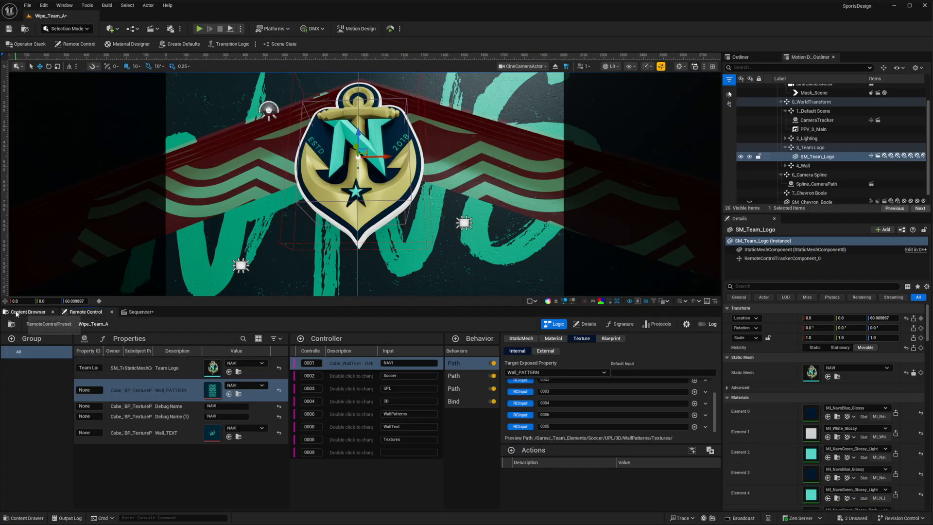
left_click(28, 311)
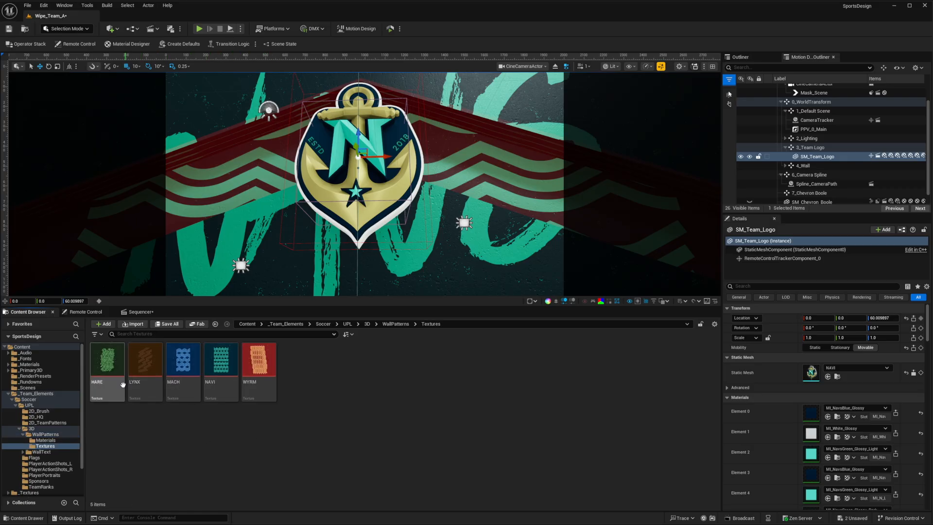
mouse_move(105, 379)
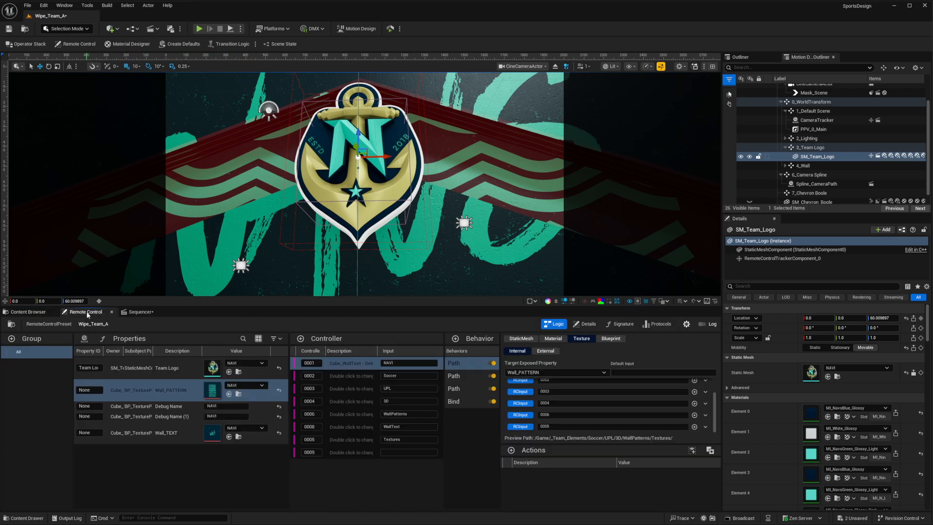
Step: Return to the Wipe_Team_A Remote Control preset and select the Wall_PATTERN property
left_click(409, 363)
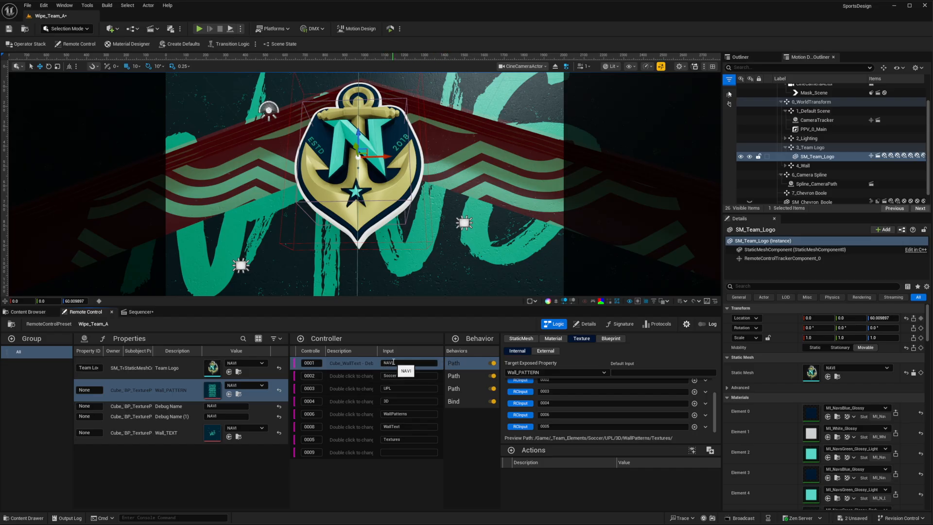
left_click(28, 311)
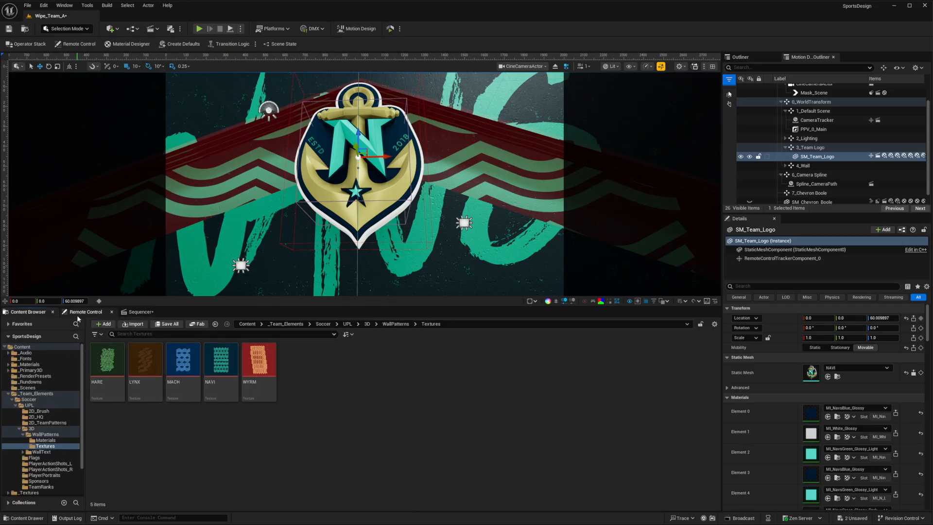
left_click(88, 311)
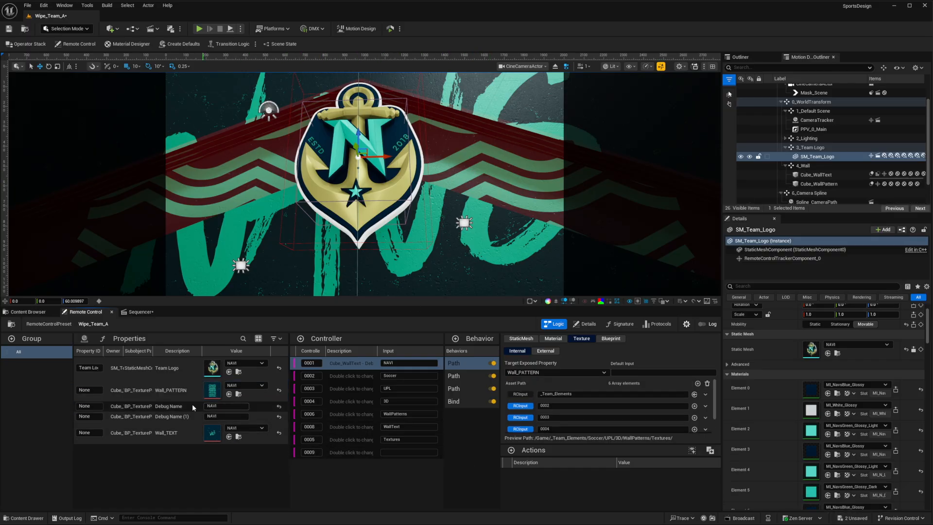
left_click(149, 390)
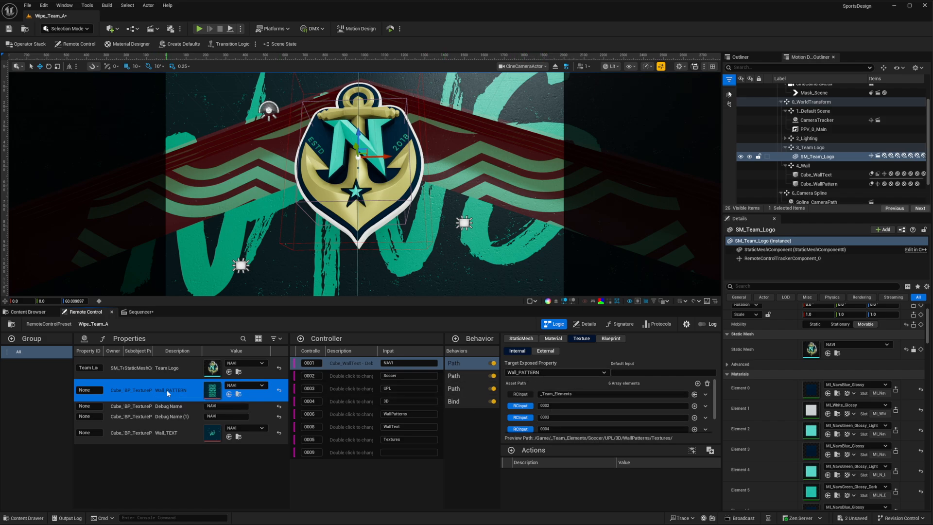
Step: Select Cube_WallPattern to show its texture parameter setter using the NAVI texture
left_click(820, 184)
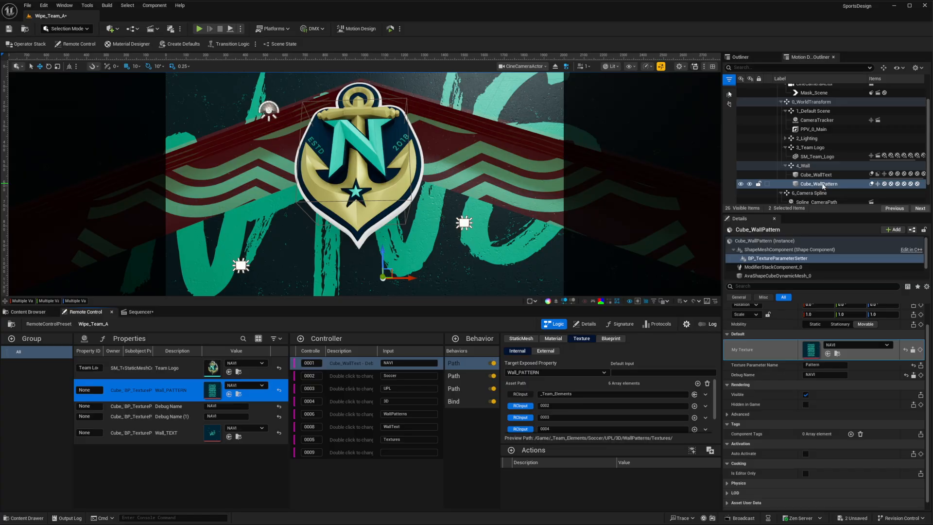
mouse_move(769, 352)
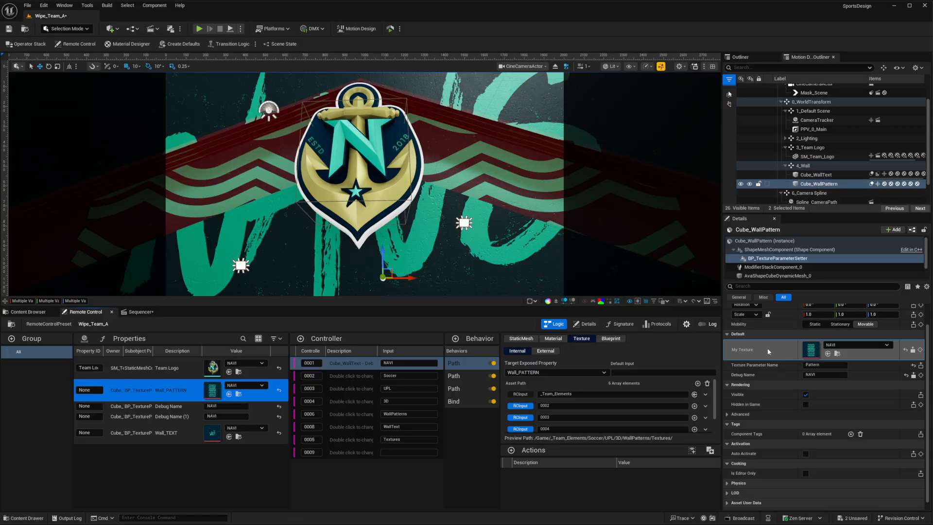
mouse_move(768, 352)
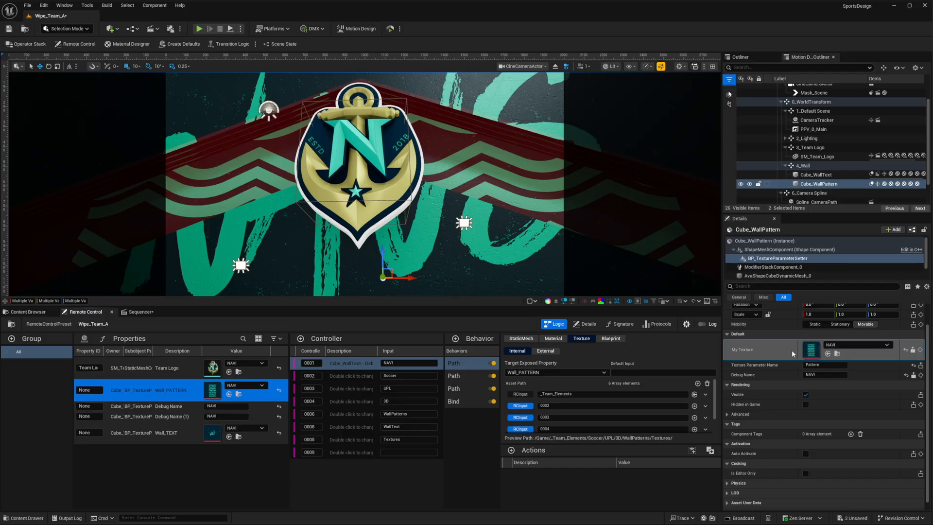
mouse_move(744, 258)
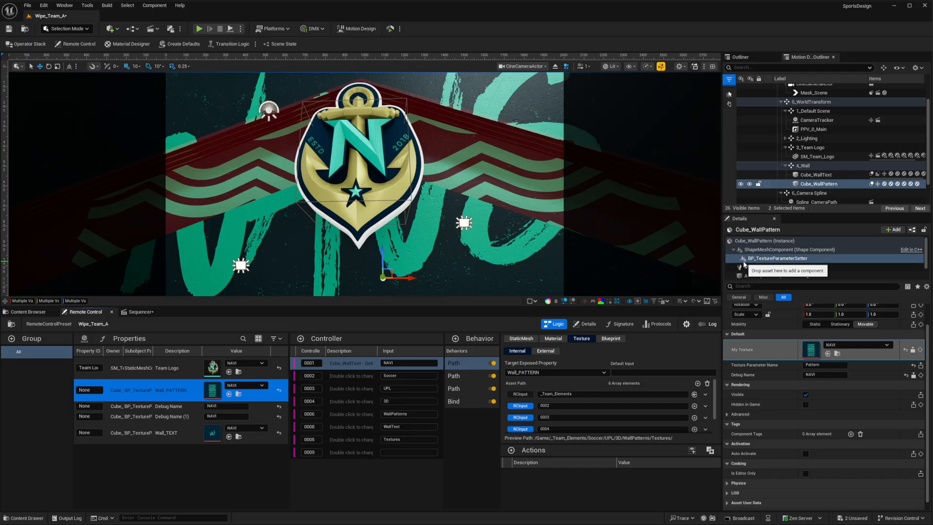
mouse_move(777, 258)
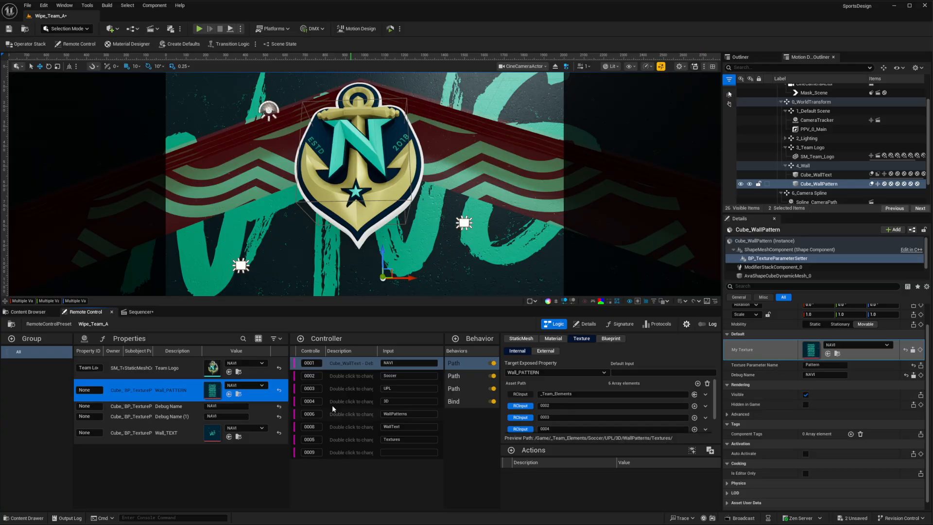
mouse_move(800, 446)
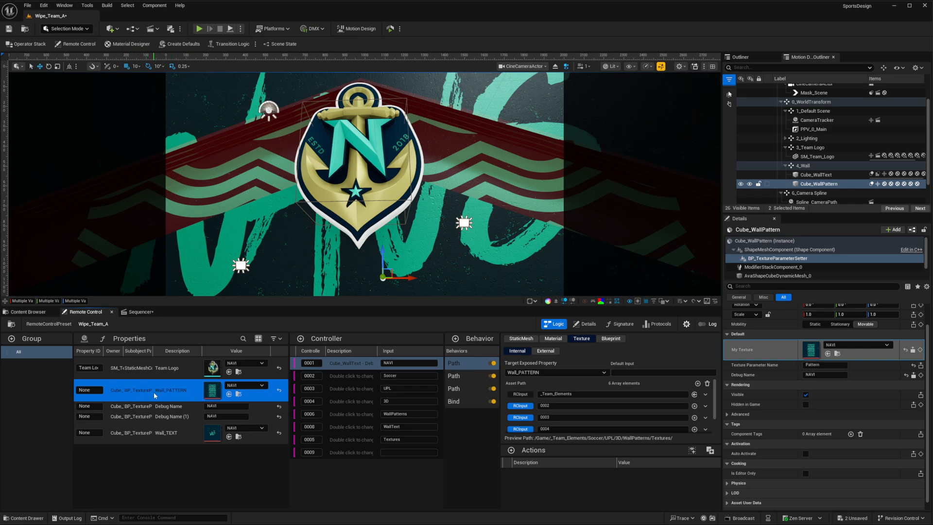
mouse_move(180, 308)
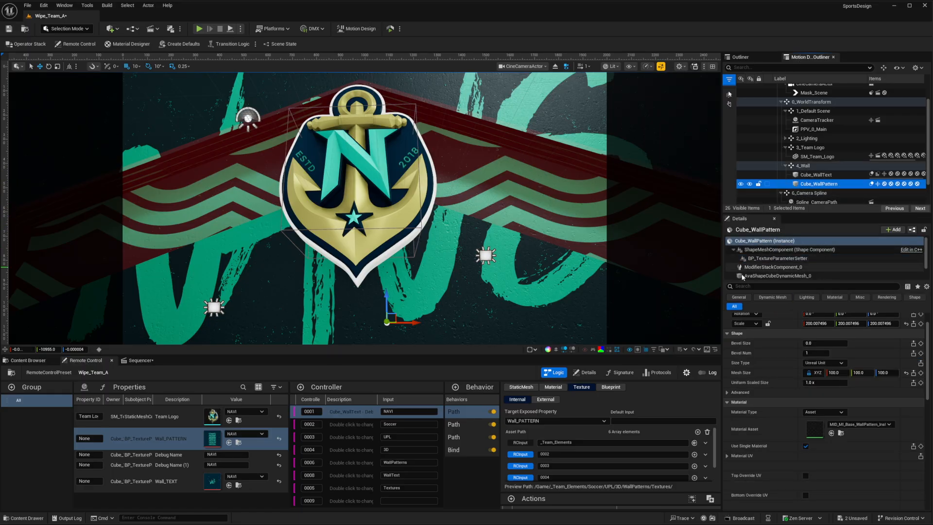
mouse_move(813, 428)
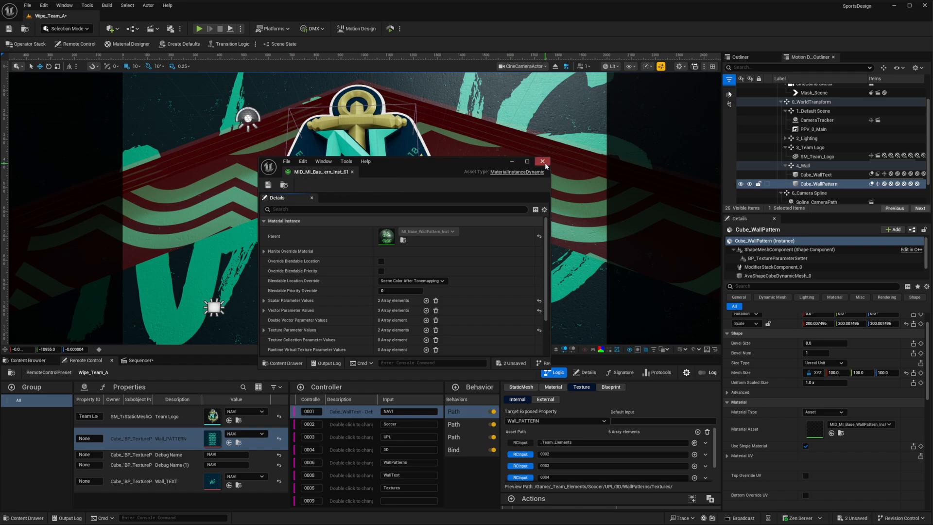
Step: Close the MID material instance editor and select the BP_TextureParameterSetter component
left_click(541, 162)
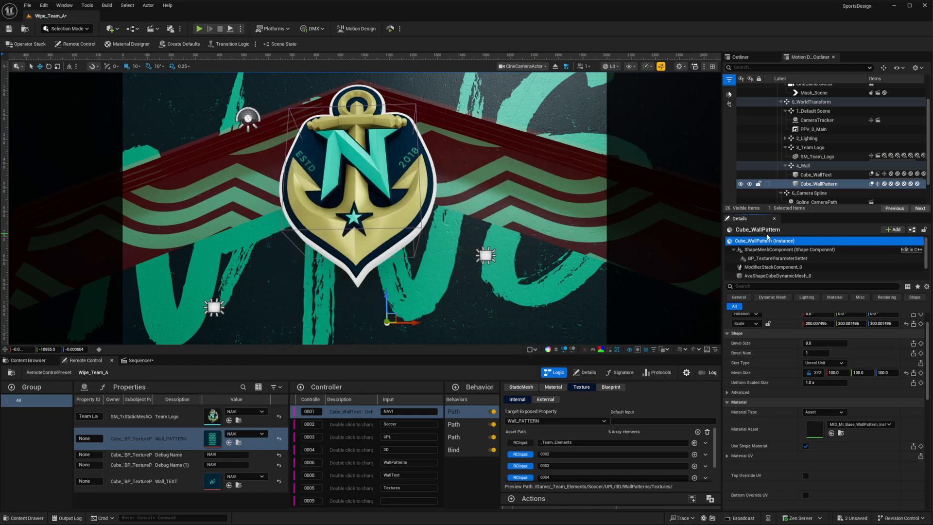
left_click(775, 258)
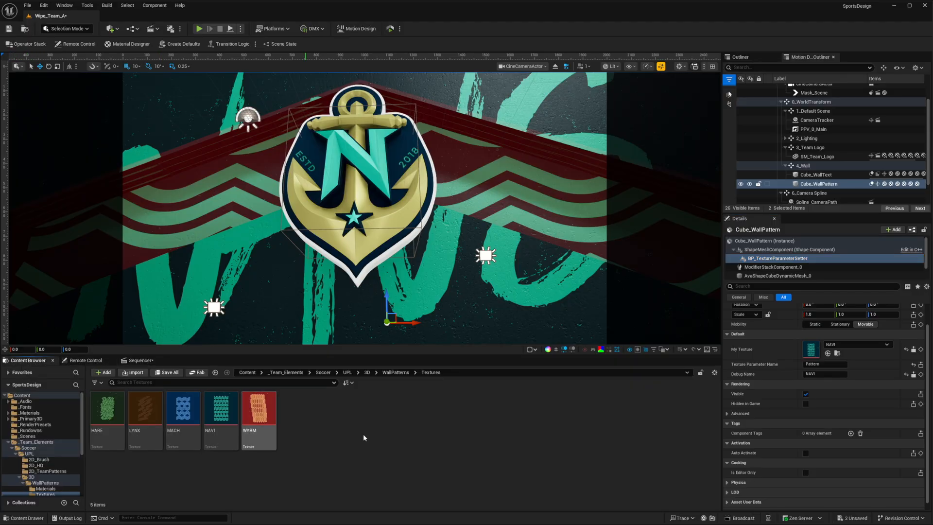
Step: Find BP_TextureParameterSetter in the Blueprints folder, then return to the Remote Control preset
left_click(247, 372)
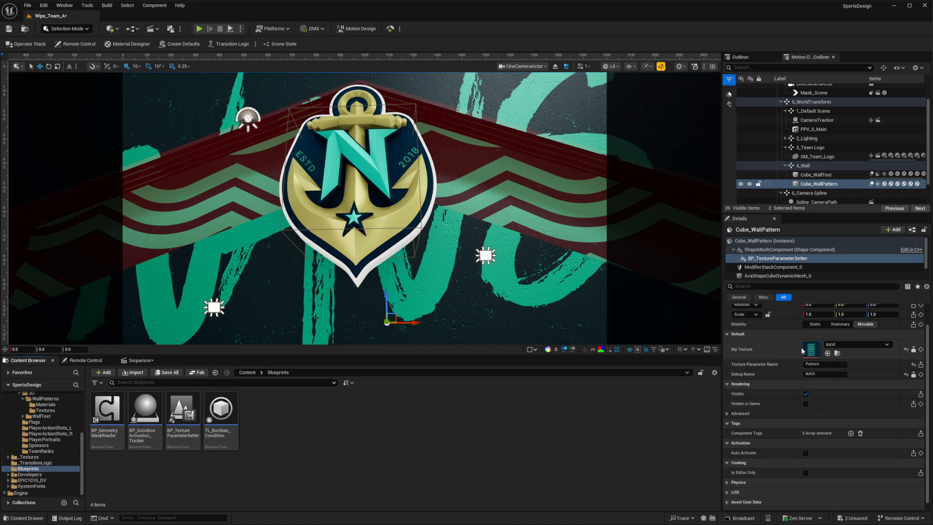
mouse_move(759, 369)
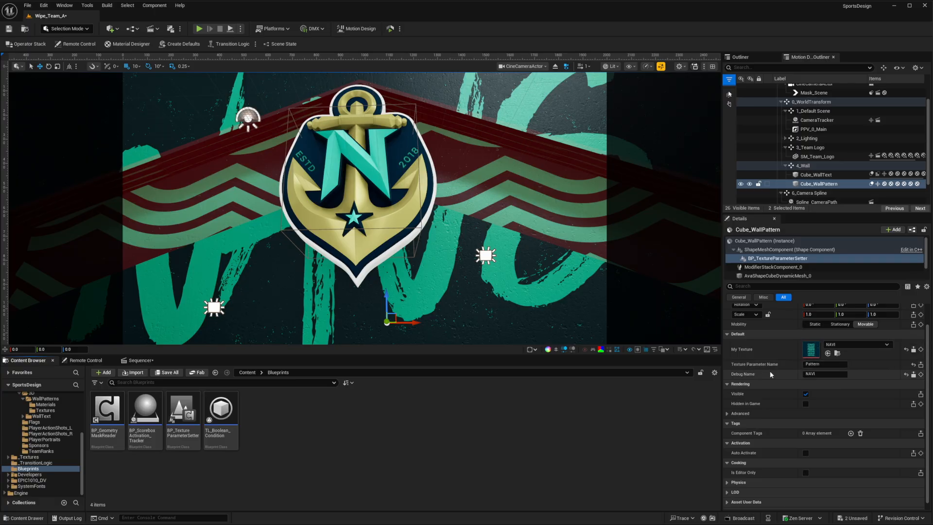
mouse_move(891, 373)
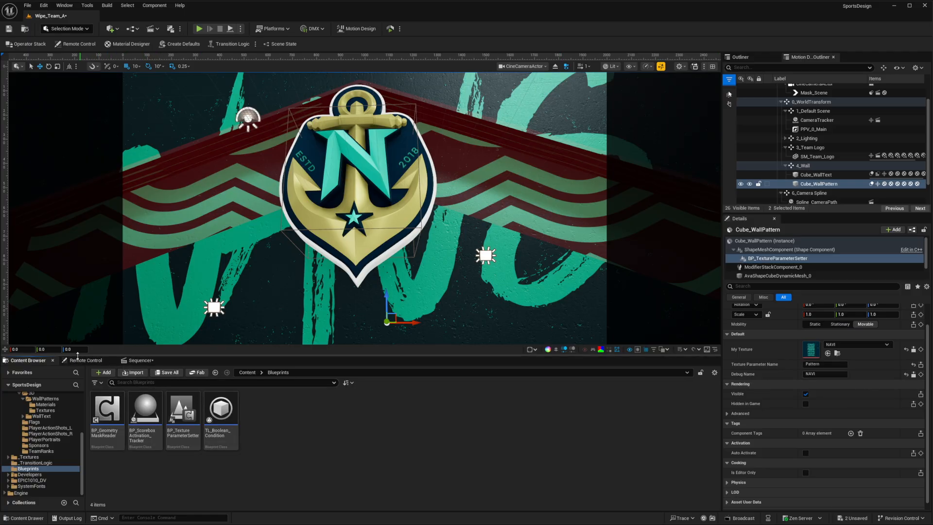
left_click(84, 359)
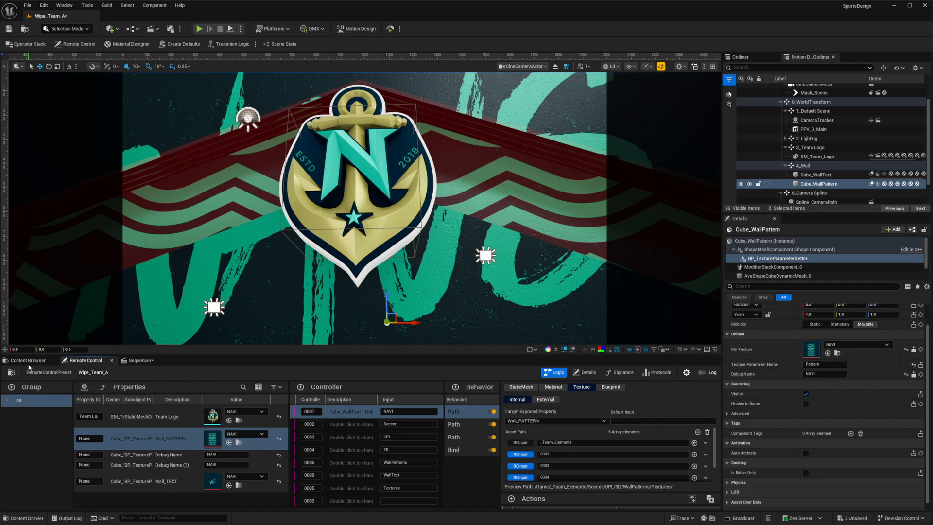
Step: Browse from Content to the _Scenes folder and discard unsaved Rundown_Wipes and Wipe_Team_A changes
left_click(27, 360)
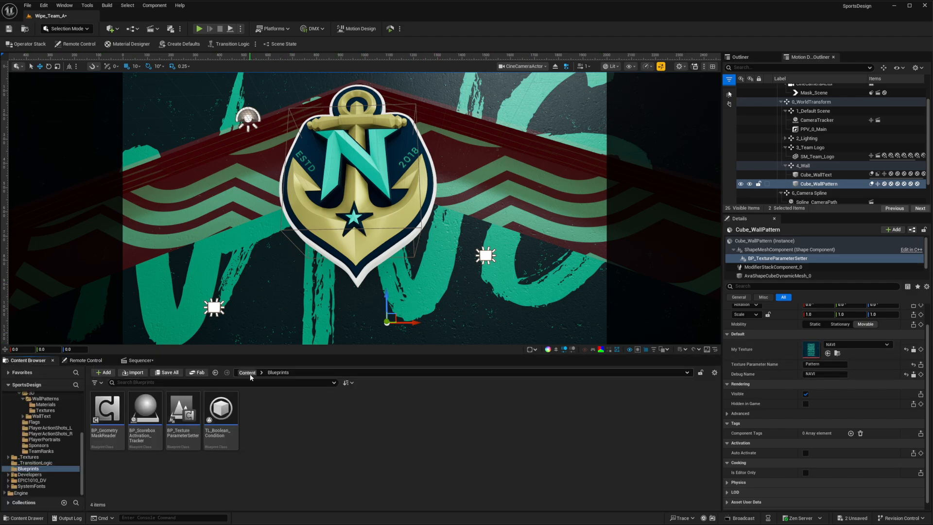
left_click(246, 372)
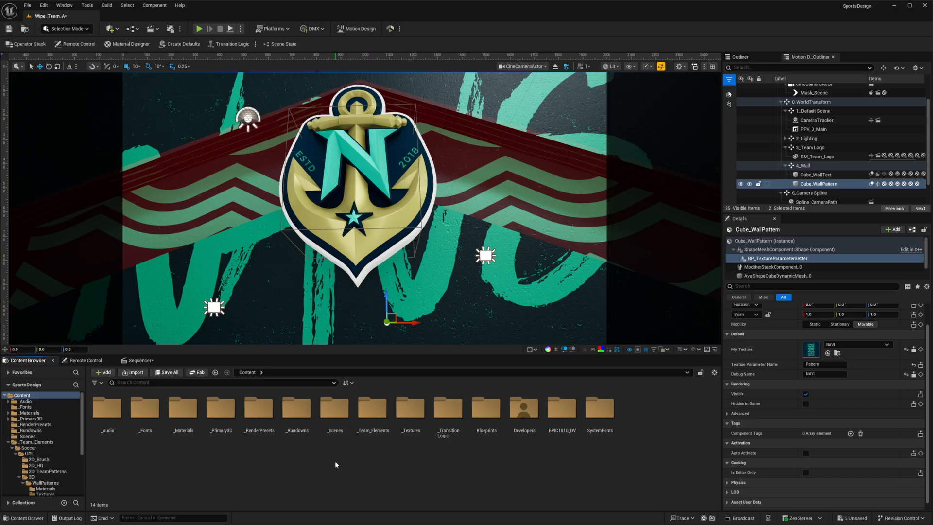
left_click(26, 435)
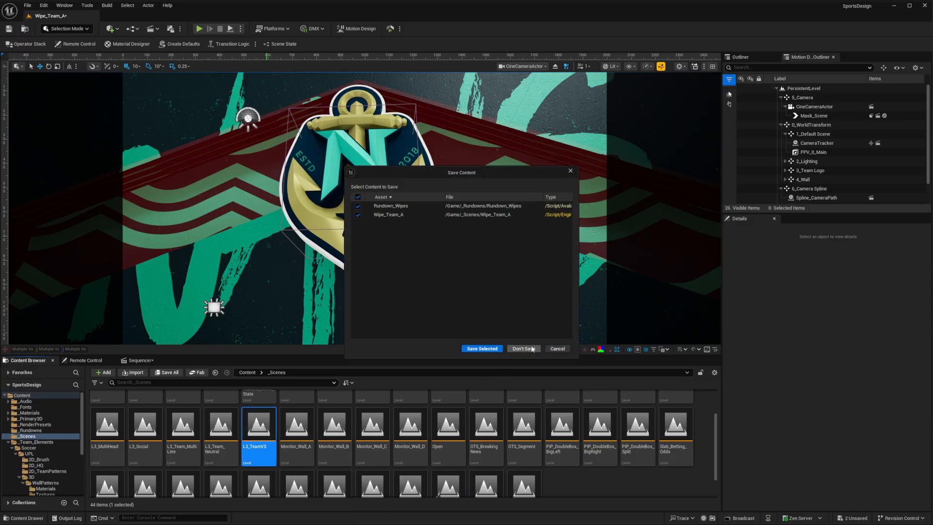
left_click(523, 348)
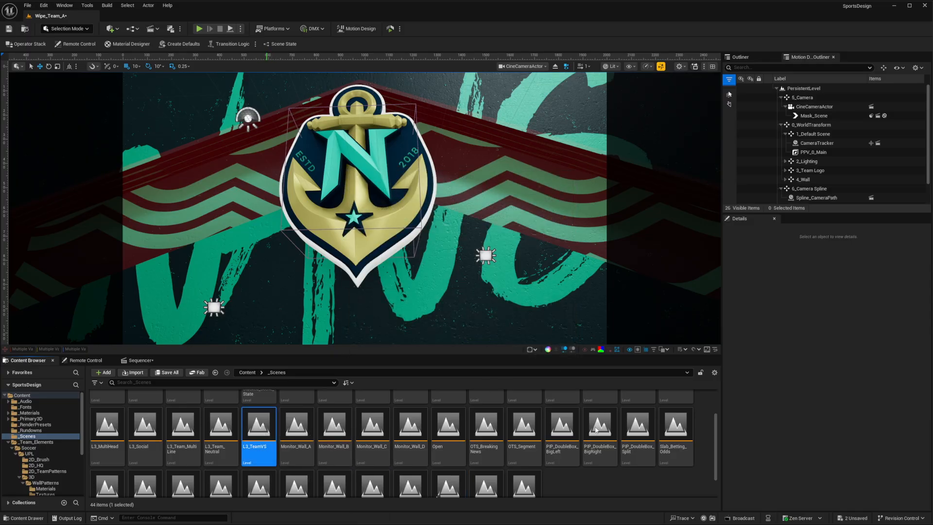
Step: Load the L3_TeamVS level and scrub its sequence to frame 60
double_click(258, 425)
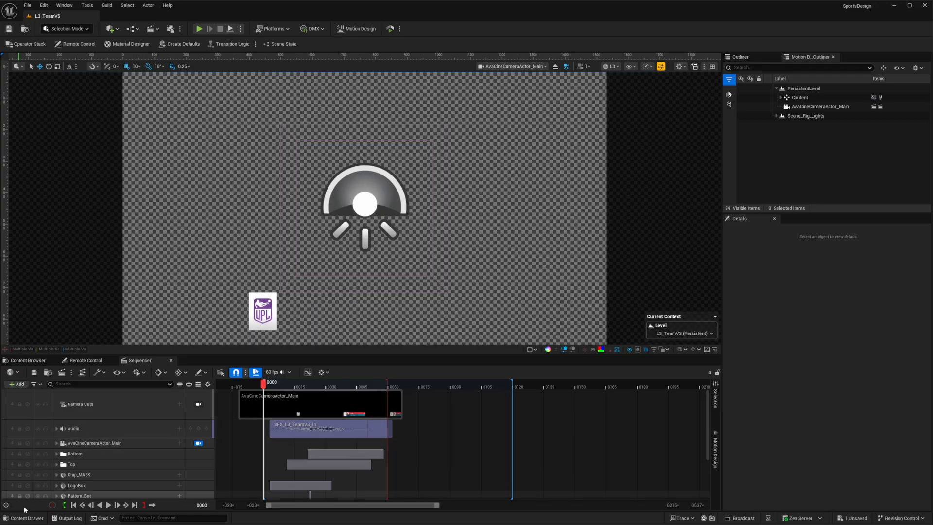
left_click(109, 504)
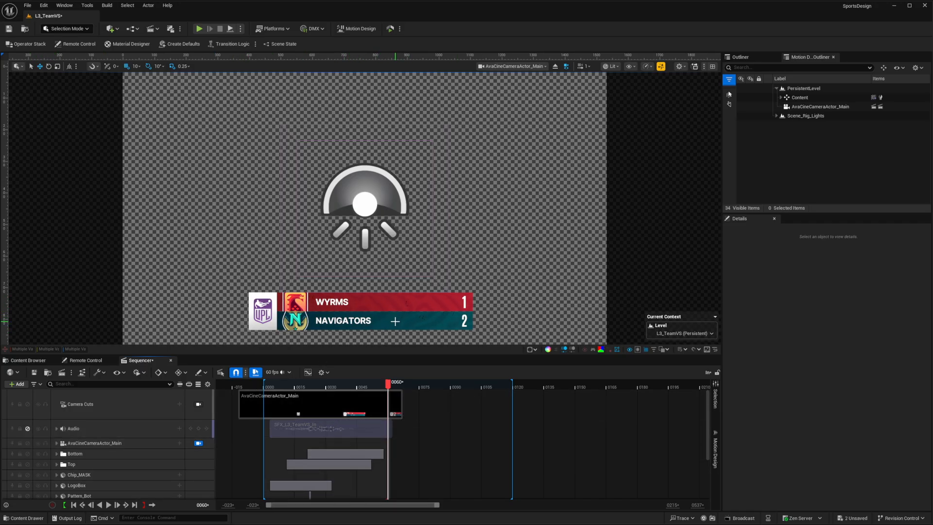
mouse_move(347, 329)
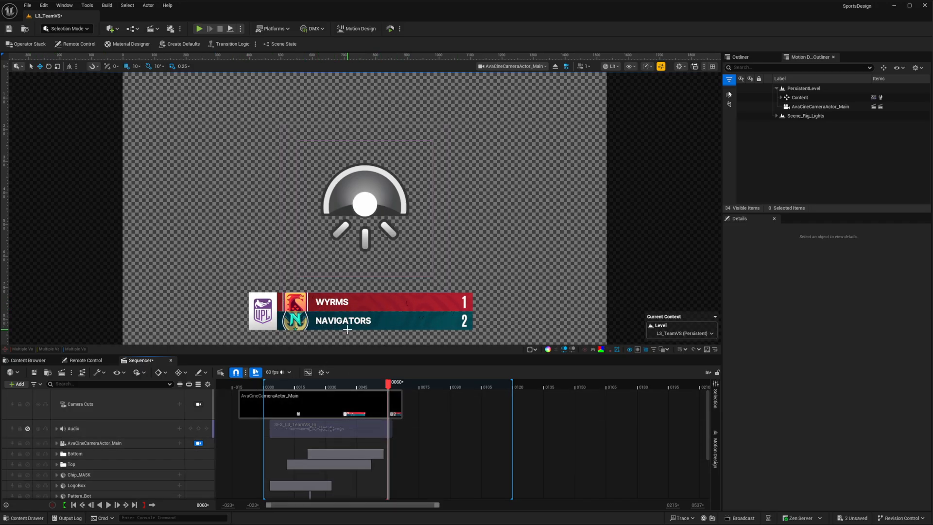
mouse_move(410, 321)
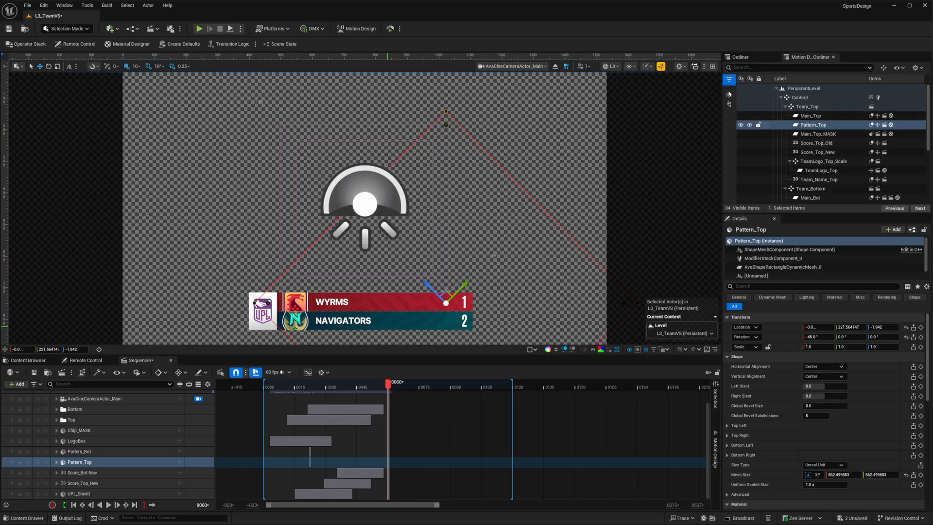
Step: Select Pattern_Bot and scroll Details to its Edit with Material Designer section
left_click(80, 451)
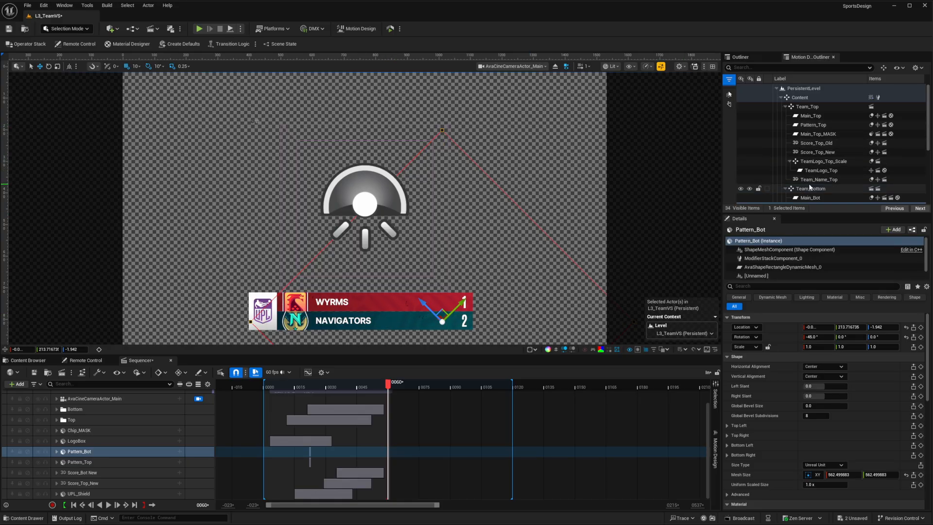
scroll("down", 3)
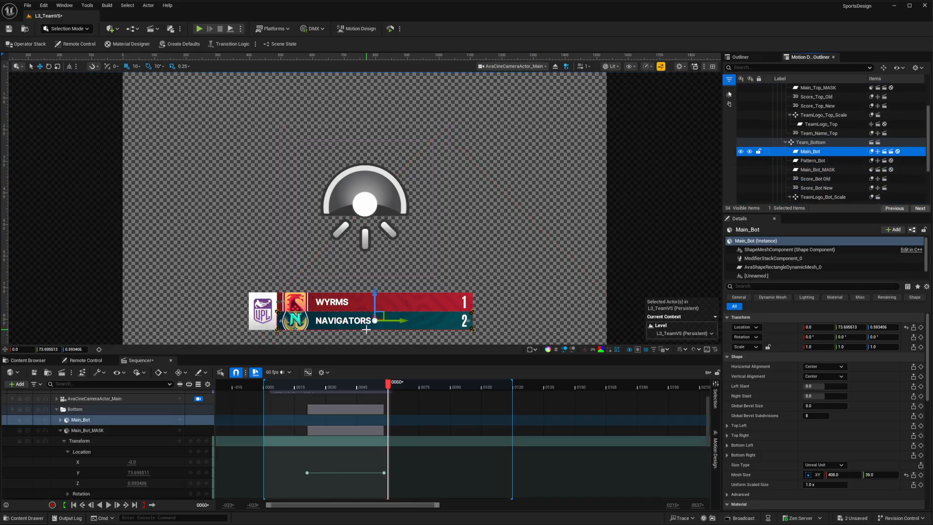
left_click(811, 160)
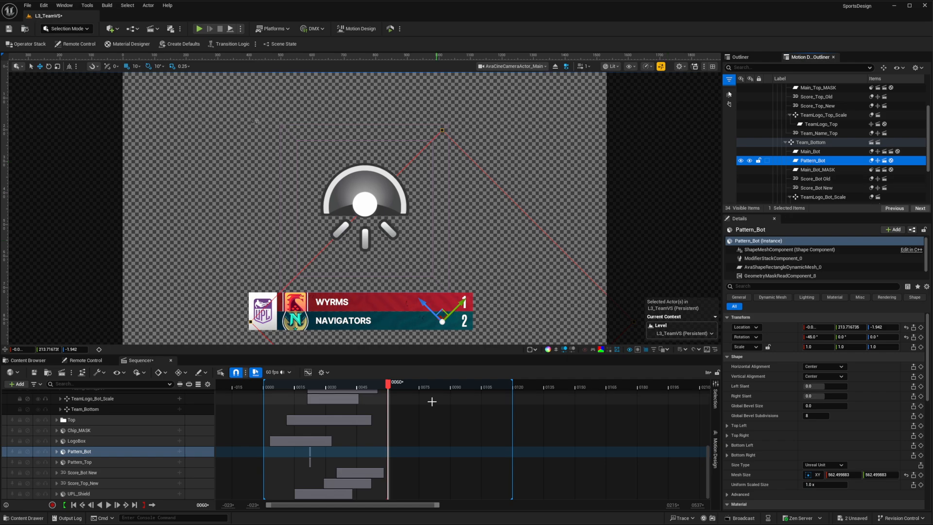
scroll("down", 3)
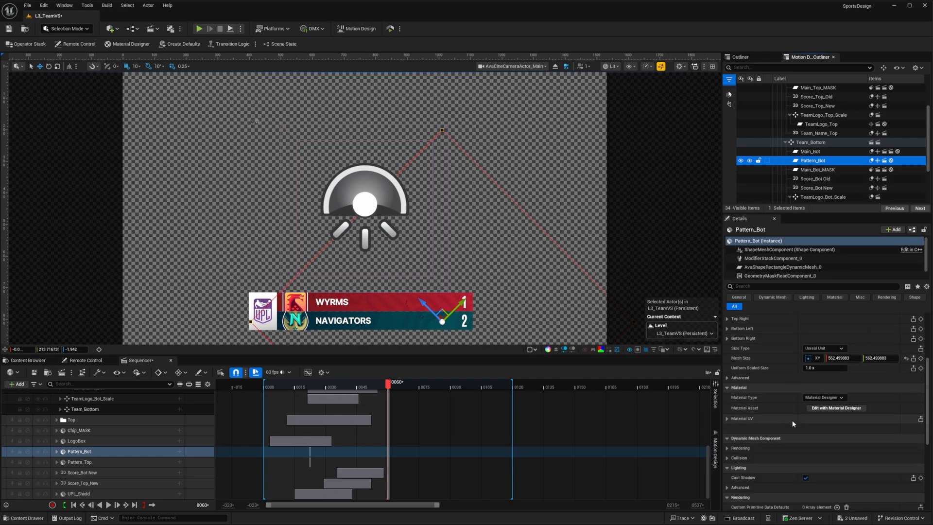
mouse_move(835, 408)
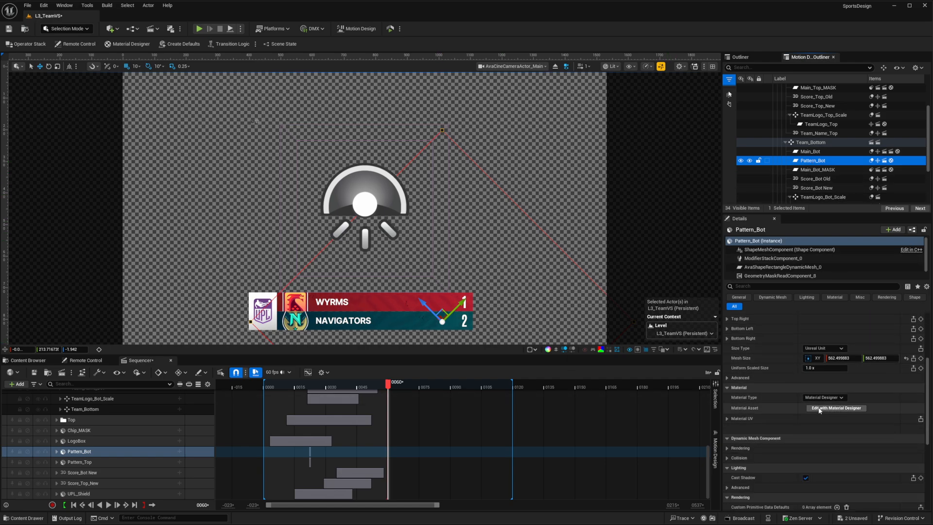
Step: Open Main_Bot's Material Designer and view its emissive colour layers with the NAVI edge texture
left_click(835, 407)
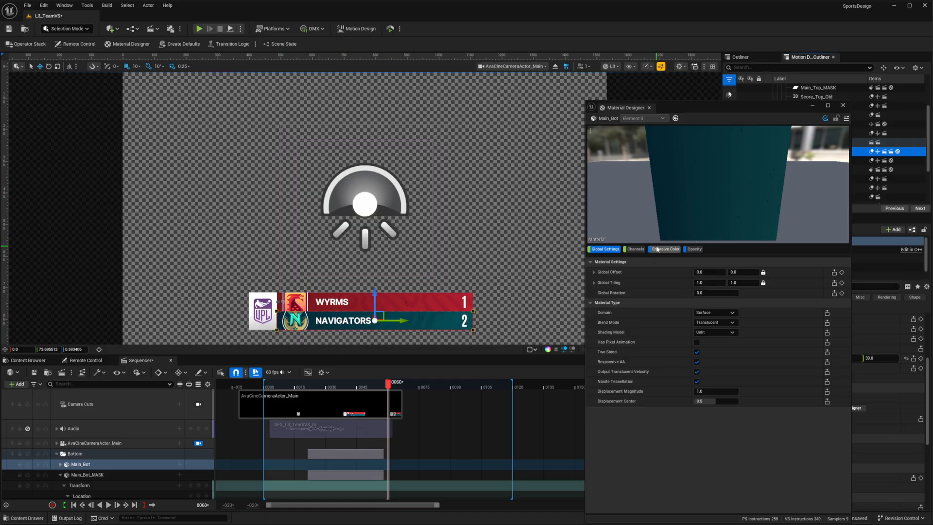
left_click(664, 248)
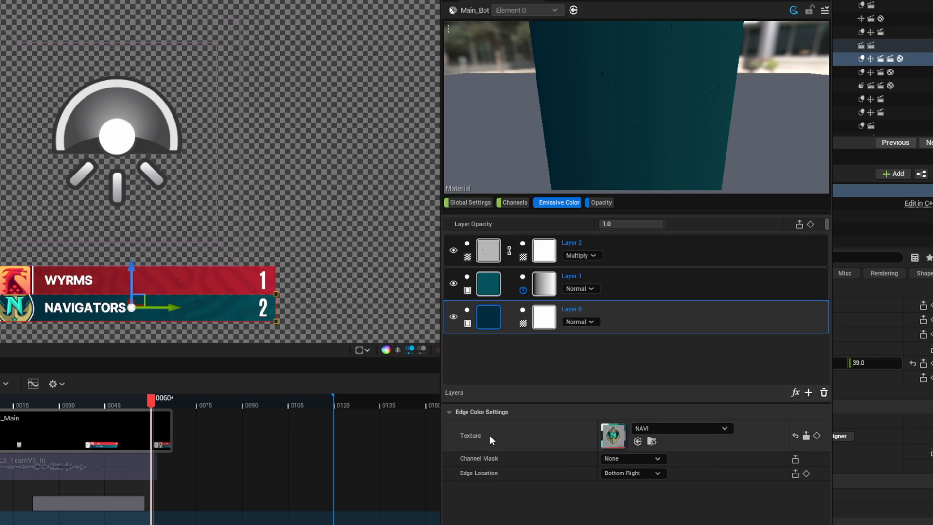
mouse_move(613, 450)
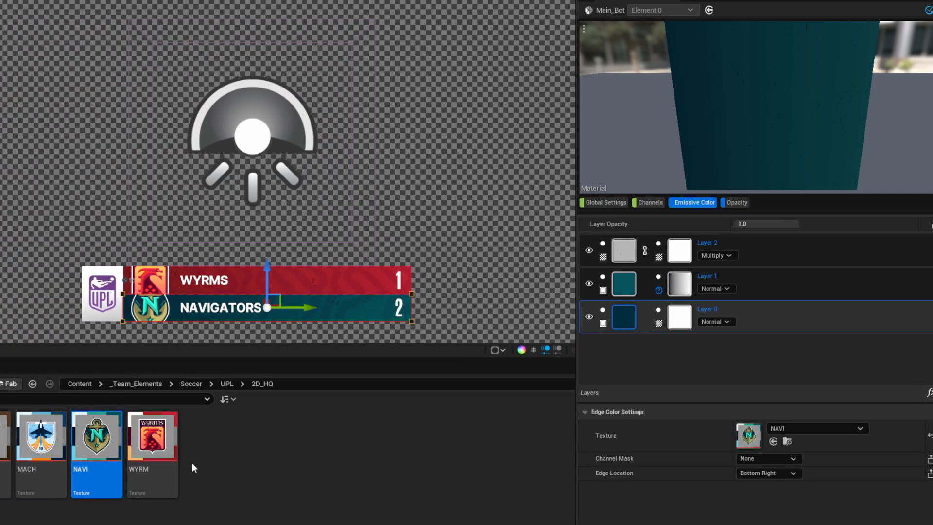
mouse_move(96, 437)
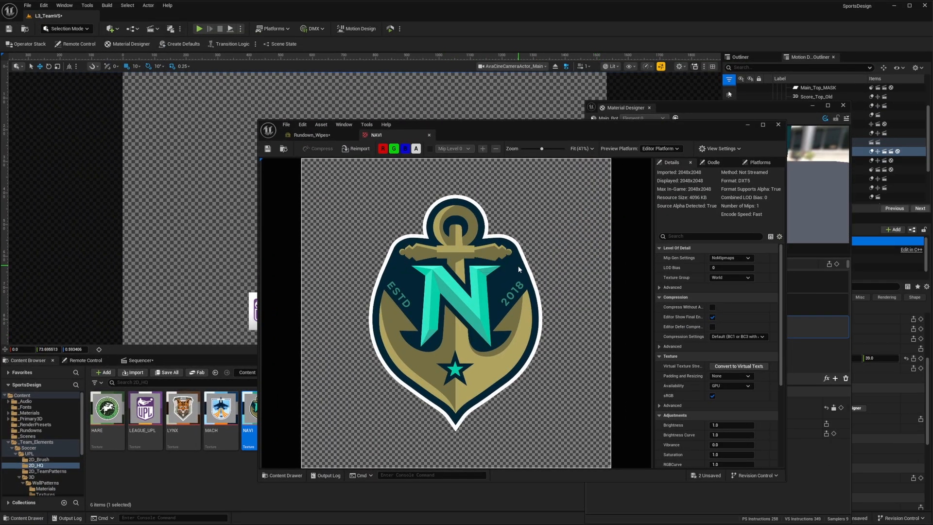
mouse_move(481, 179)
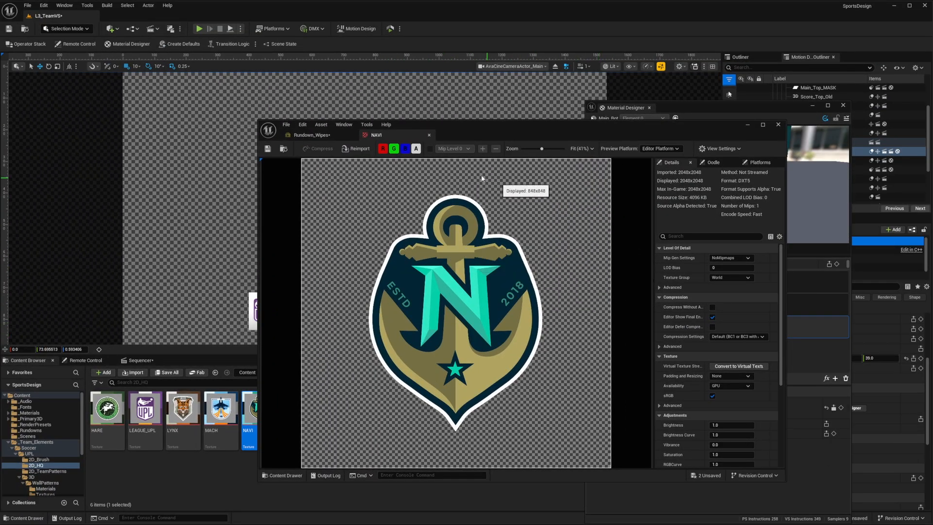
left_click(415, 148)
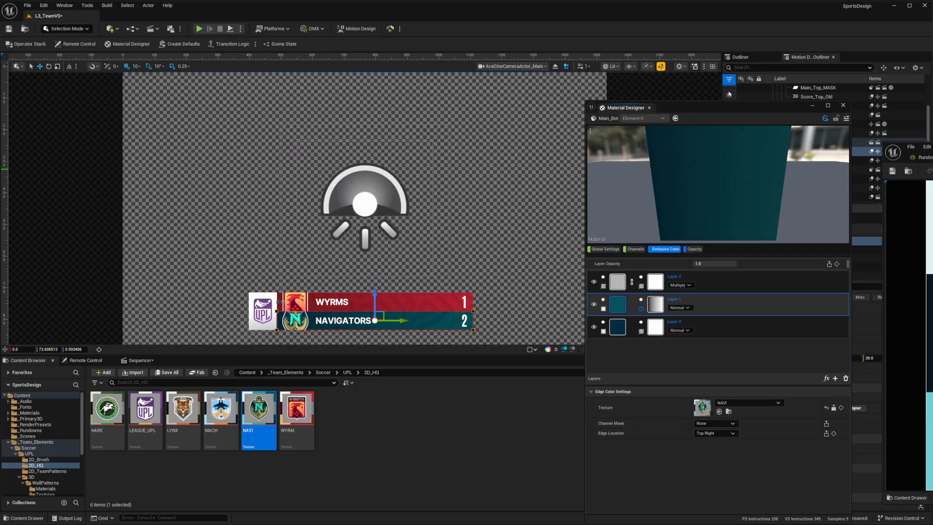
Step: Show the L3_TeamVS Remote Control preset listing Bot Bar Color and Team Bot NAVI
double_click(258, 407)
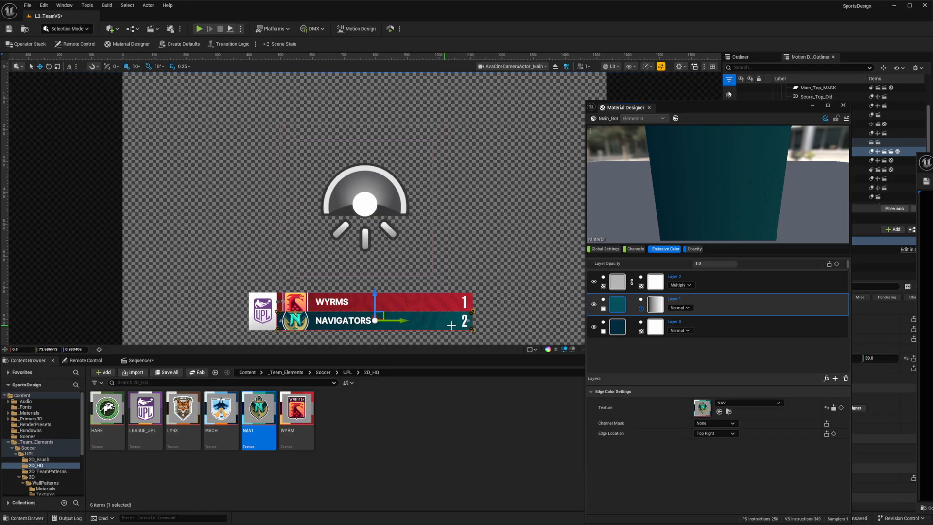
left_click(85, 360)
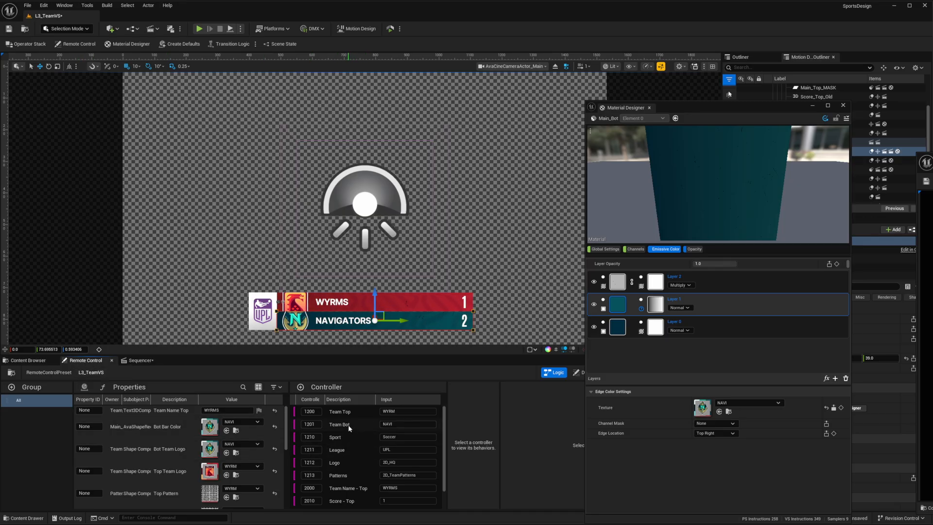
Step: Inspect controller 1201 Team Bot's Path behaviours that build the 2D_HQ logo path
left_click(340, 423)
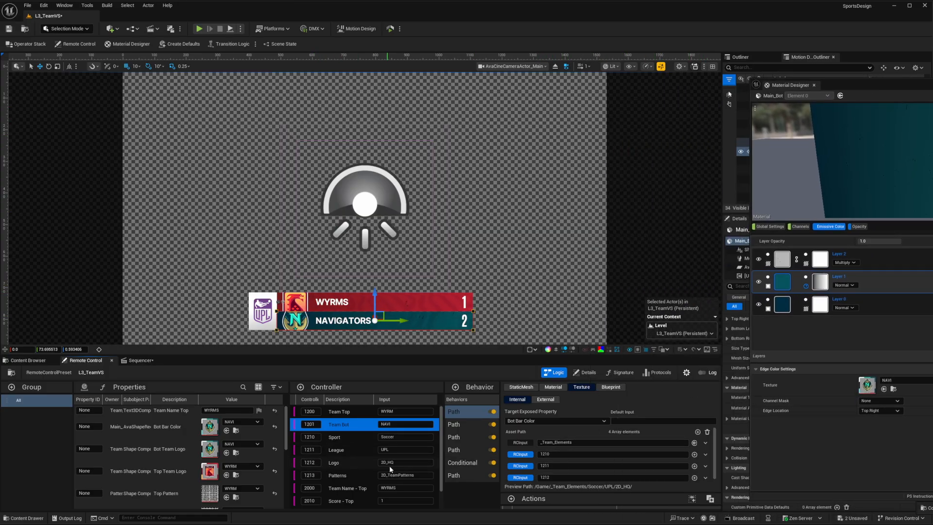
left_click(405, 463)
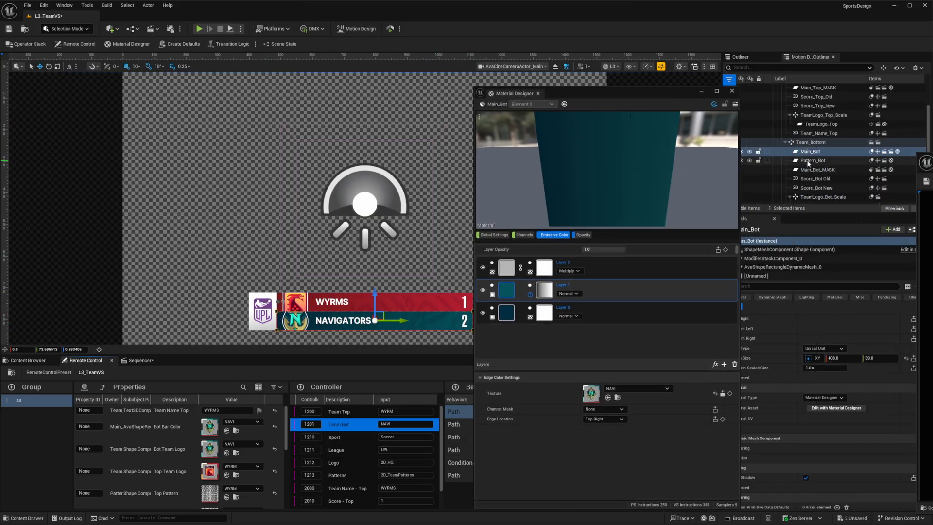
Step: Open Pattern_Bot's wave-pattern material and its Animators in the Operator Stack
left_click(813, 160)
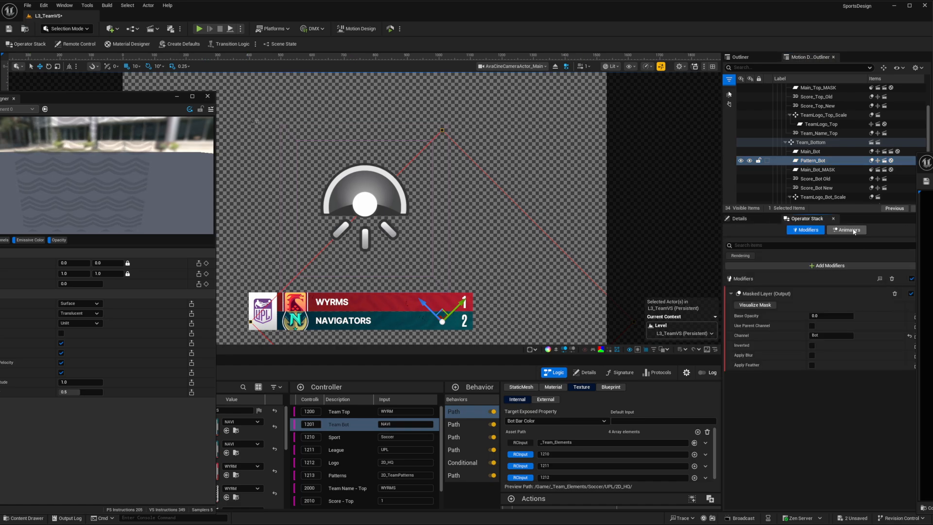
left_click(846, 230)
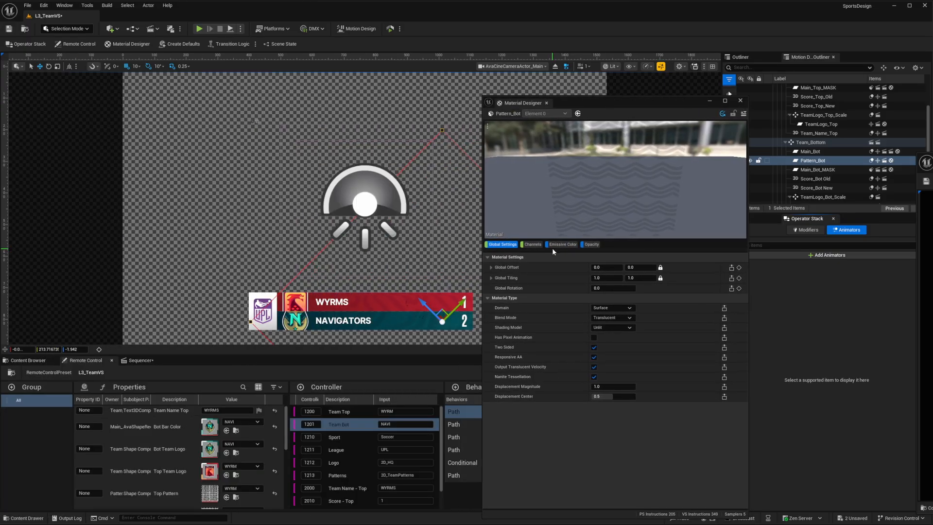
Step: View Pattern_Bot's emissive colour, then its opacity layer: NAVI texture at 0.25 opacity
left_click(562, 244)
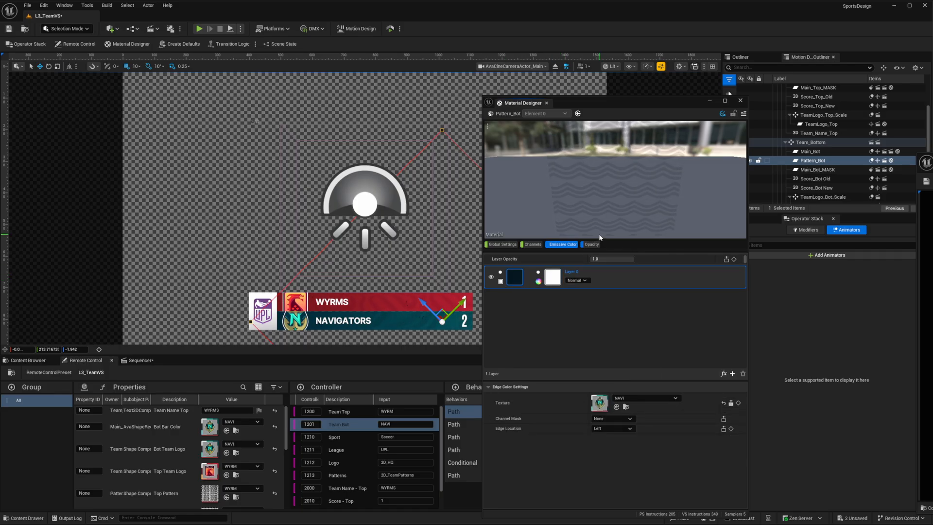
mouse_move(589, 245)
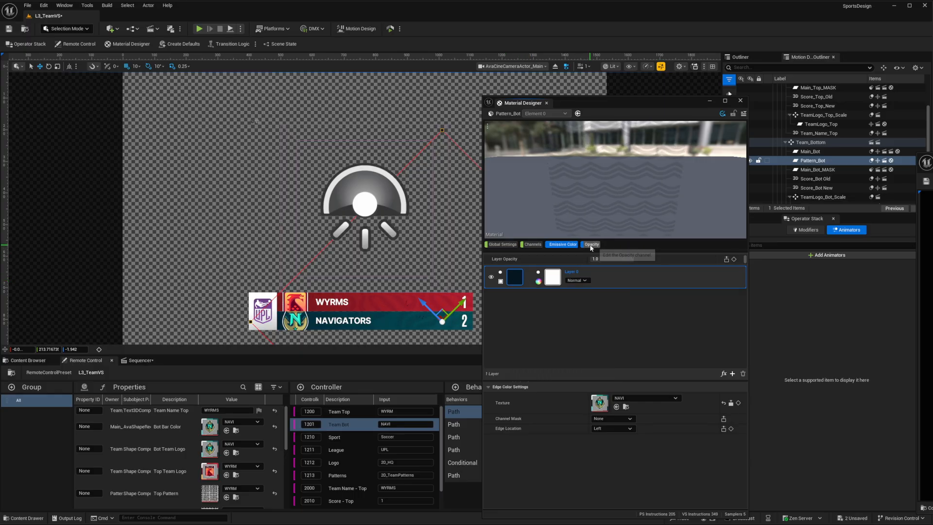
left_click(591, 244)
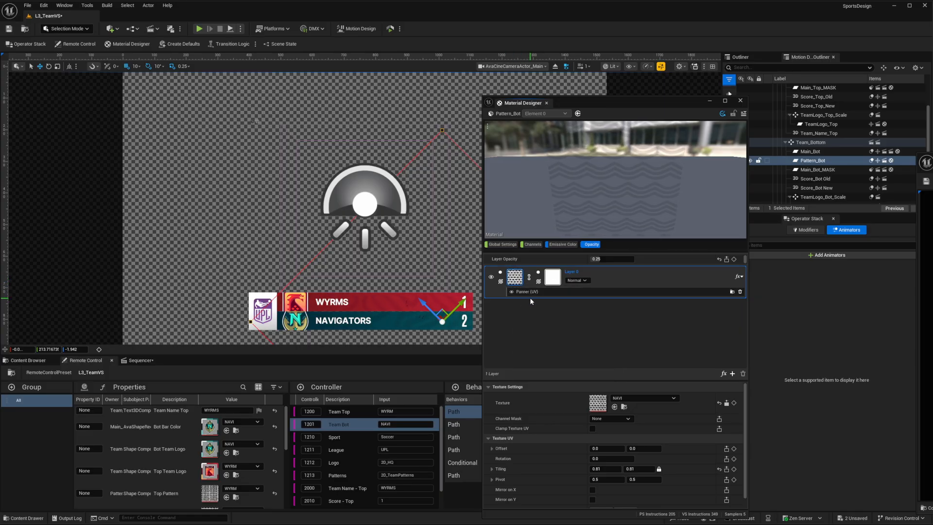
Step: Review the Panner (UV) X/Y Speed settings and close Material Designer
left_click(724, 373)
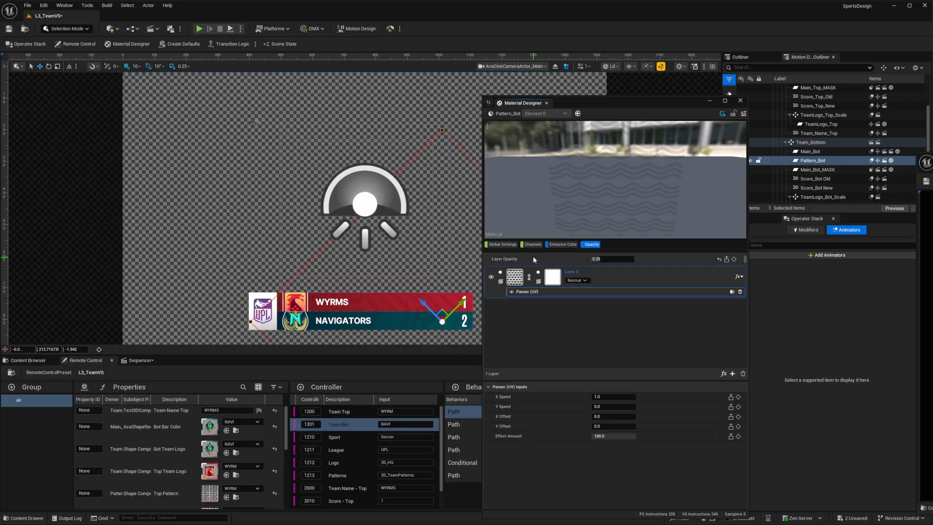
left_click(562, 244)
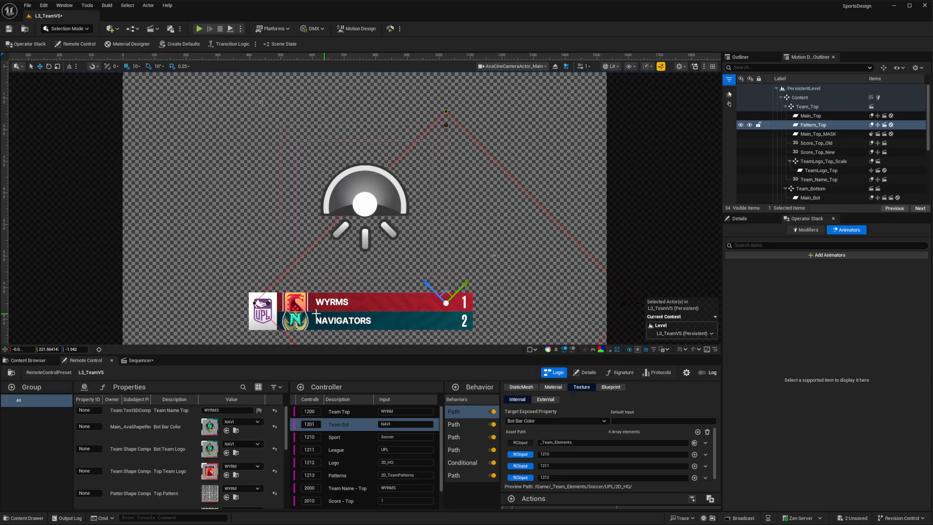
mouse_move(28, 361)
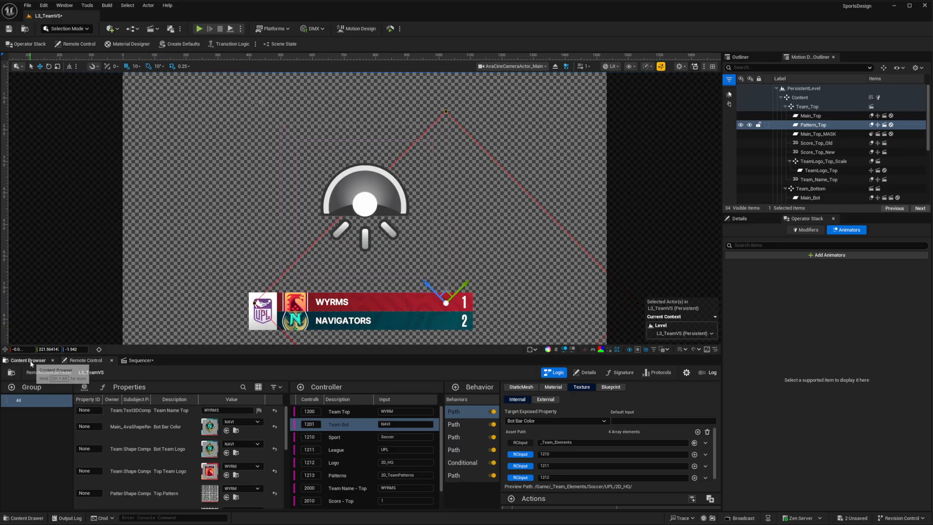
Step: Browse Content > _Scenes and load the Wipe_Team_A level with the Daring Hares crest
left_click(27, 360)
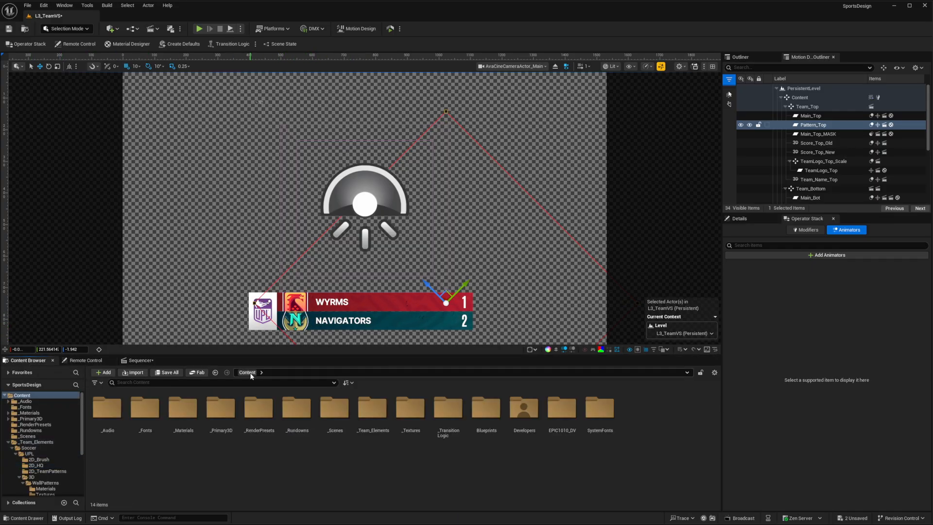
left_click(26, 436)
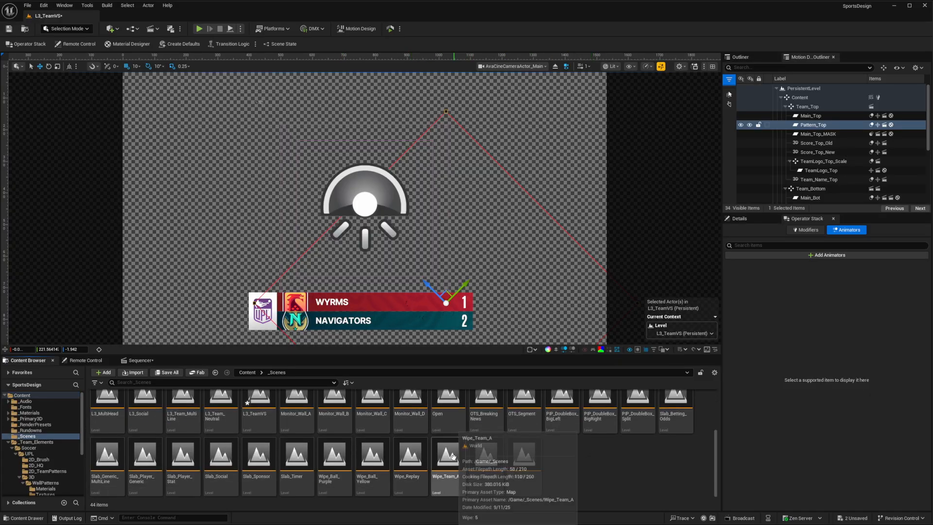
double_click(448, 455)
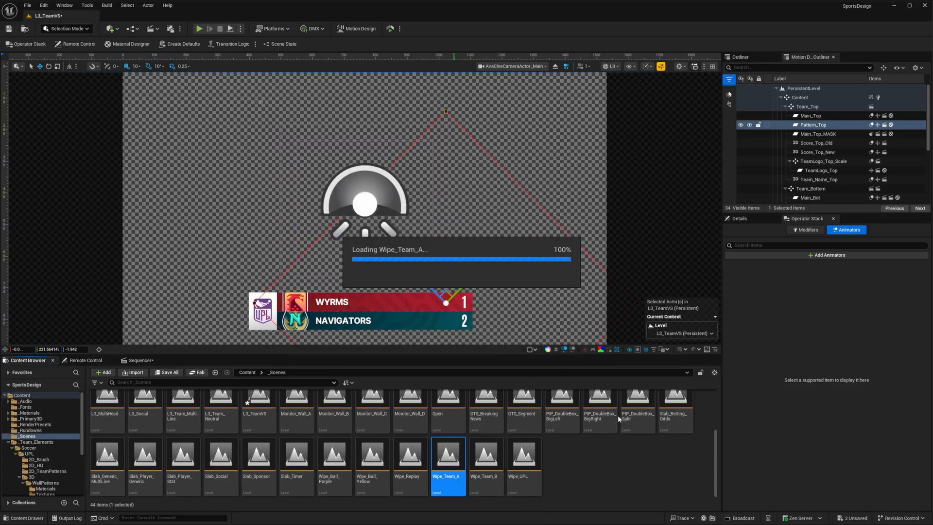
double_click(447, 454)
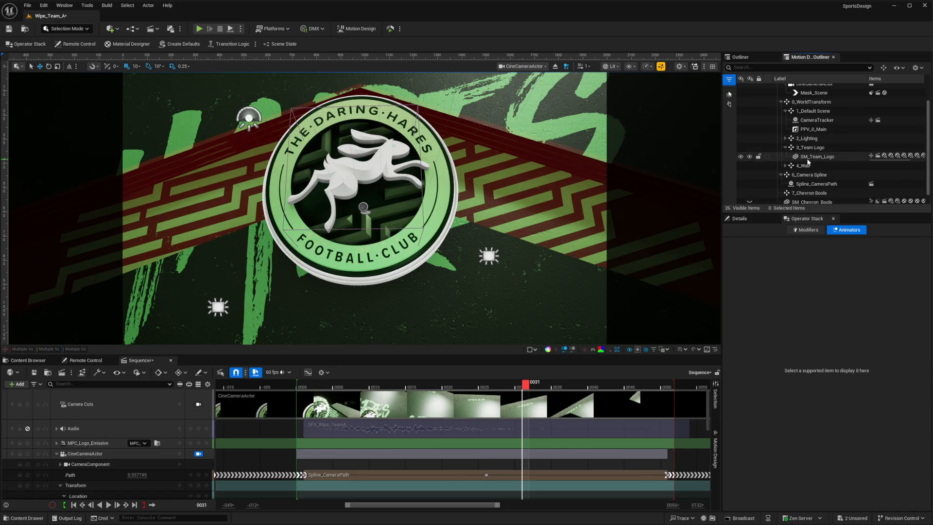
Step: Select the SM_Team_Logo mesh and show Wipe_Team_A's Remote Control properties
left_click(817, 156)
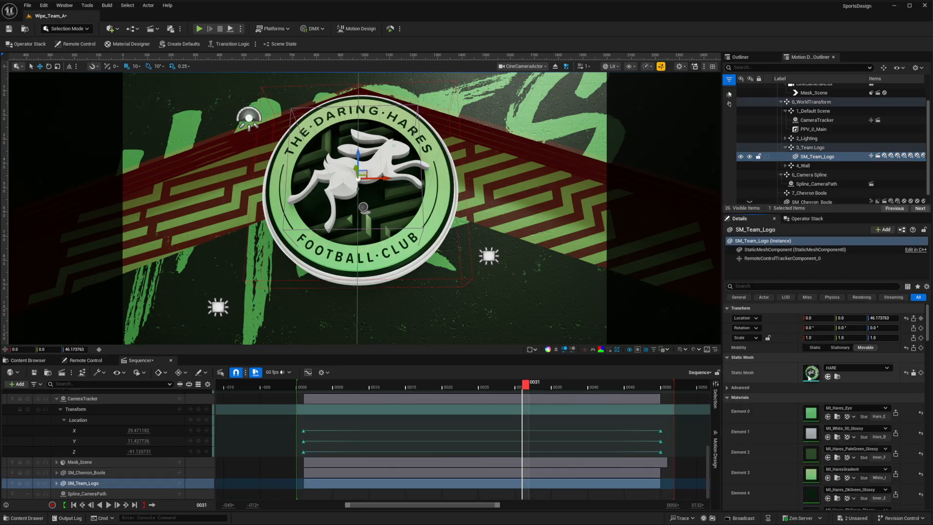
left_click(84, 360)
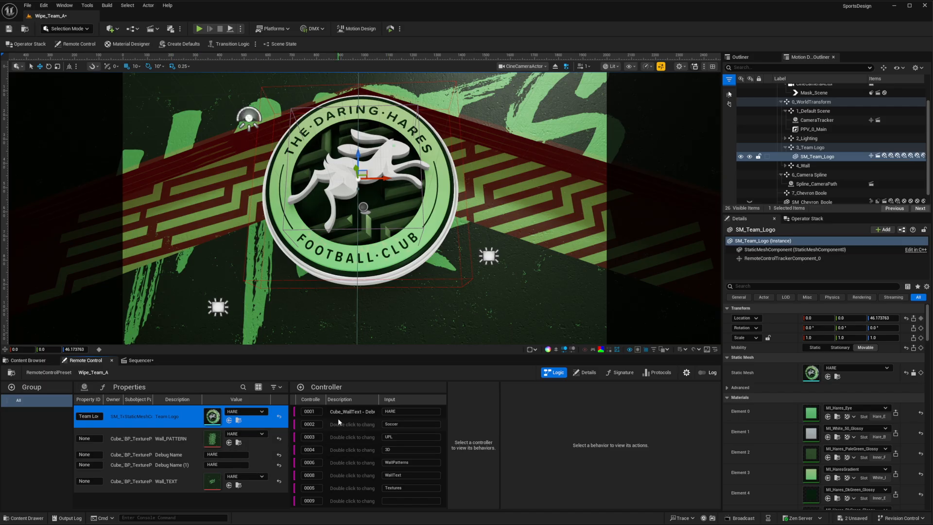
Step: Show controller 0001's Path behaviour for the team logo mesh
left_click(333, 411)
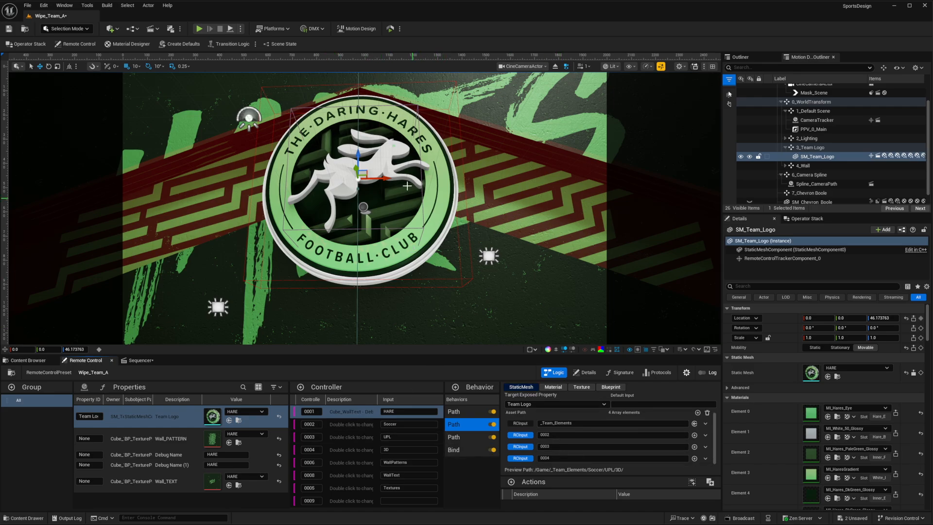
left_click(610, 435)
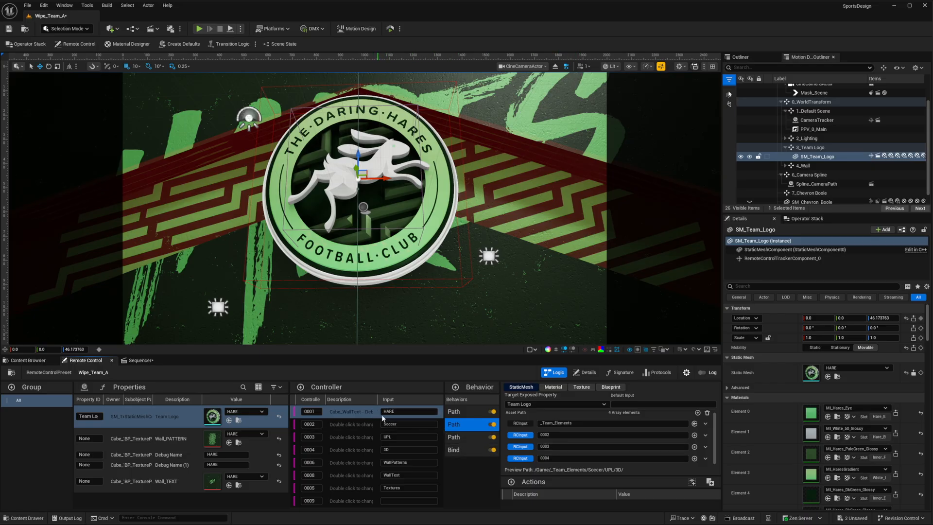
left_click(408, 424)
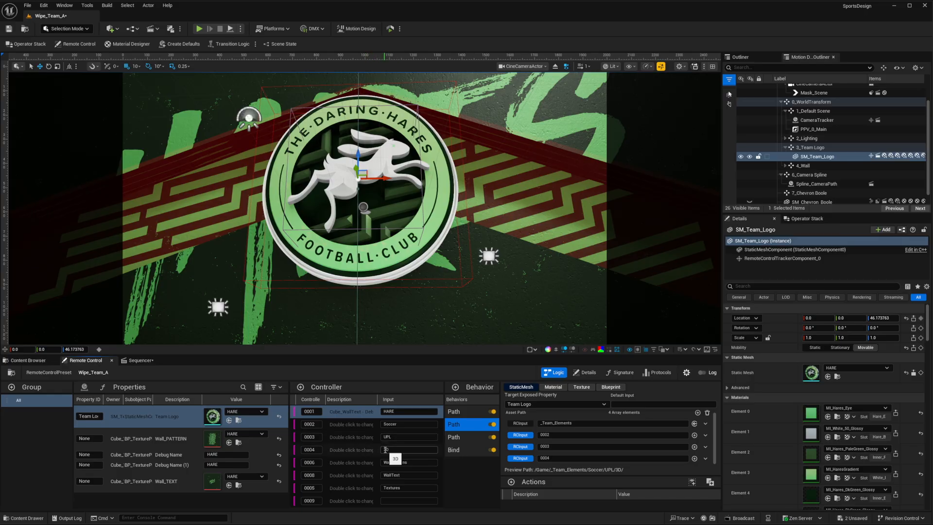
Step: Browse _Team_Elements > Soccer > UPL > 3D for the team meshes, then return to Remote Control
left_click(27, 361)
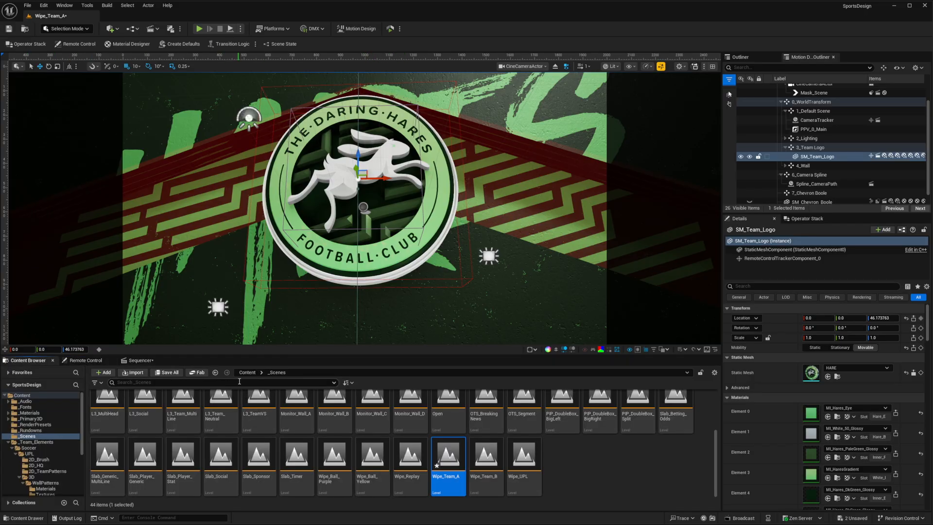
left_click(34, 442)
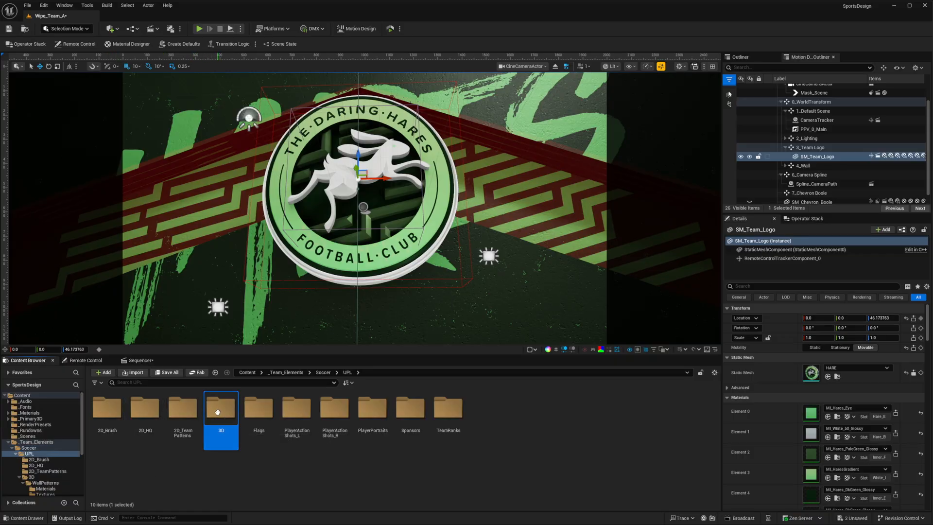
double_click(221, 408)
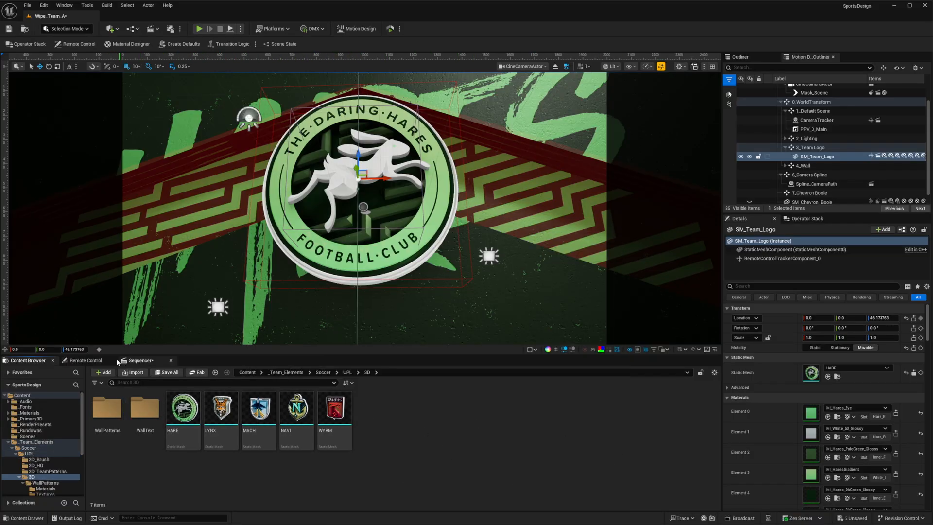
left_click(86, 360)
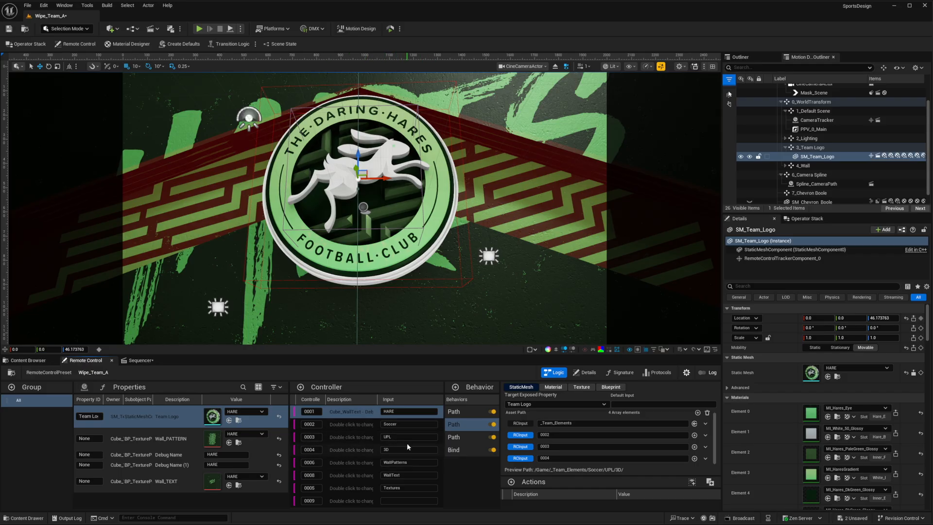